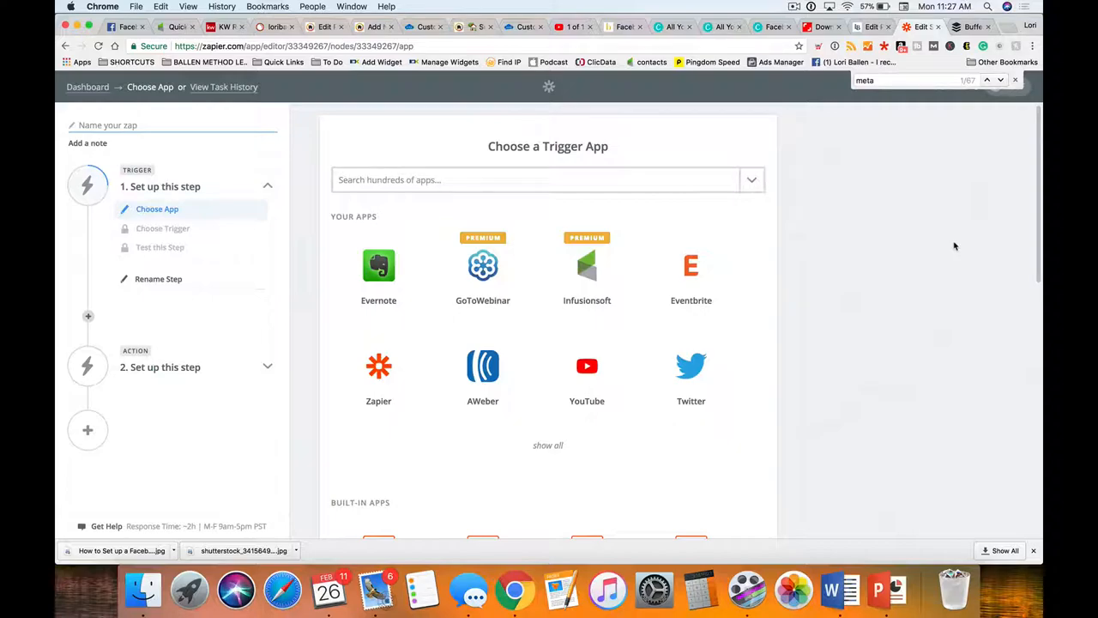
pyautogui.moveTo(1004, 326)
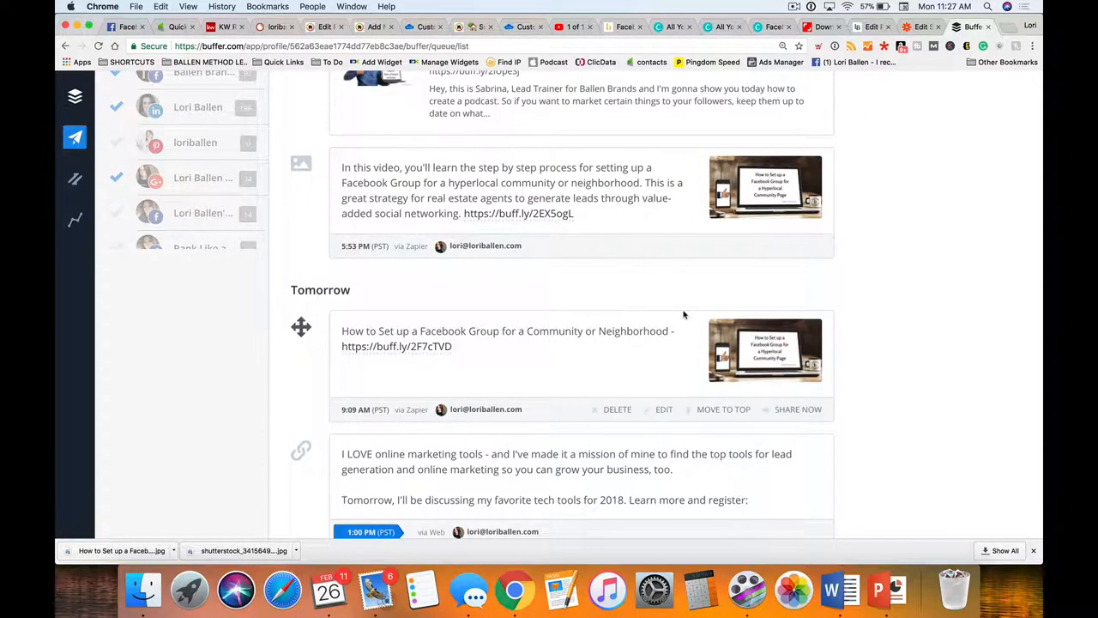
# Scroll the Buffer Queue back up to the top of the scheduled posts
pyautogui.scroll(3)
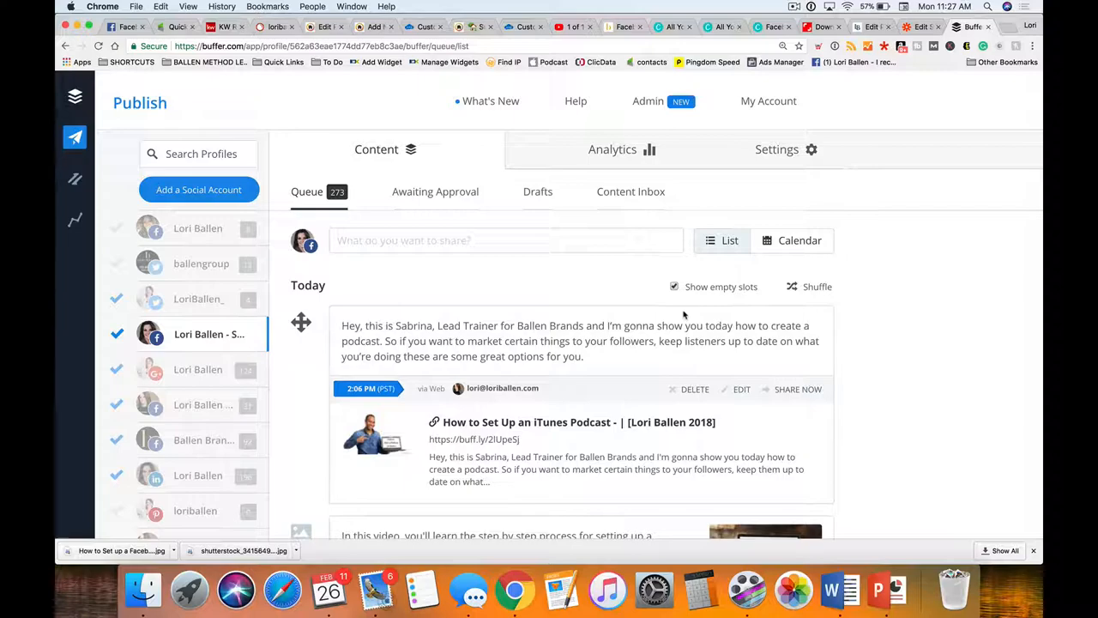
pyautogui.moveTo(796, 254)
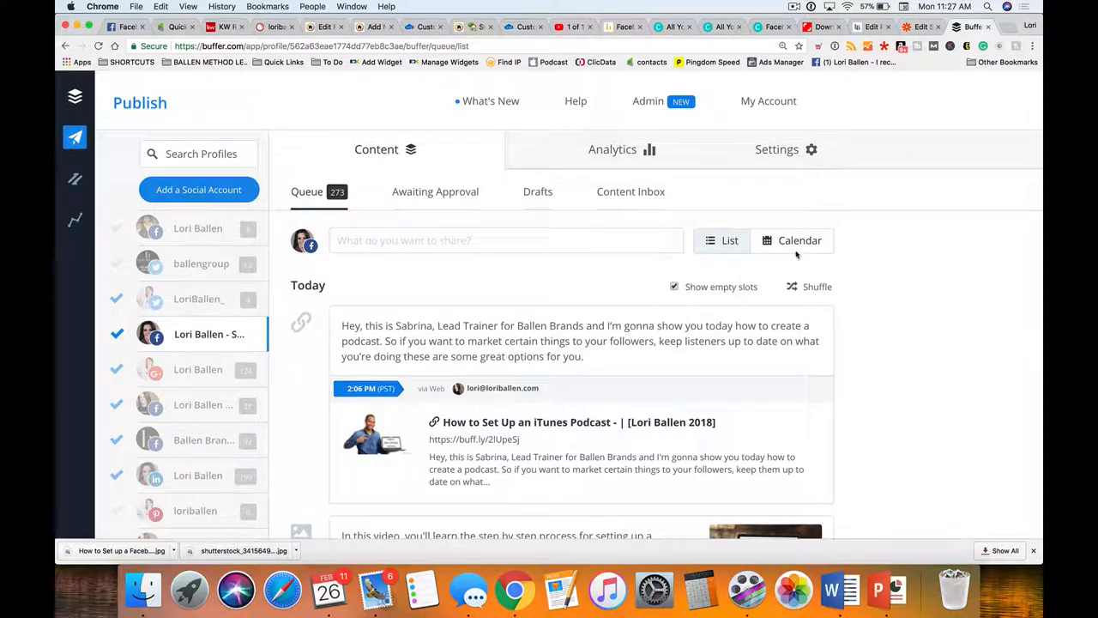
pyautogui.moveTo(343, 216)
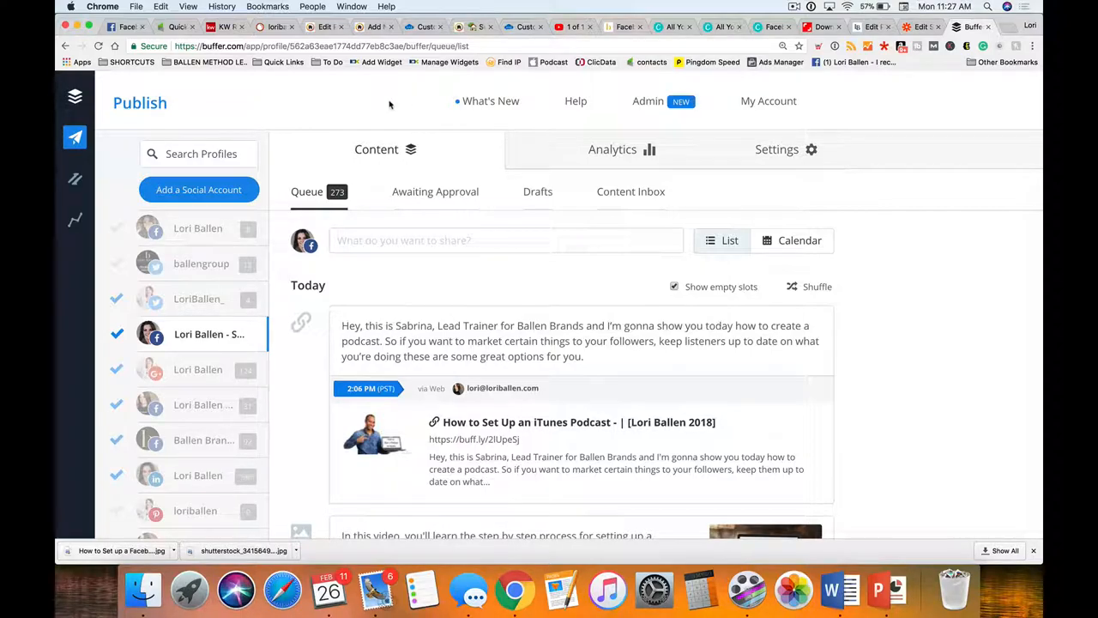
pyautogui.moveTo(891, 287)
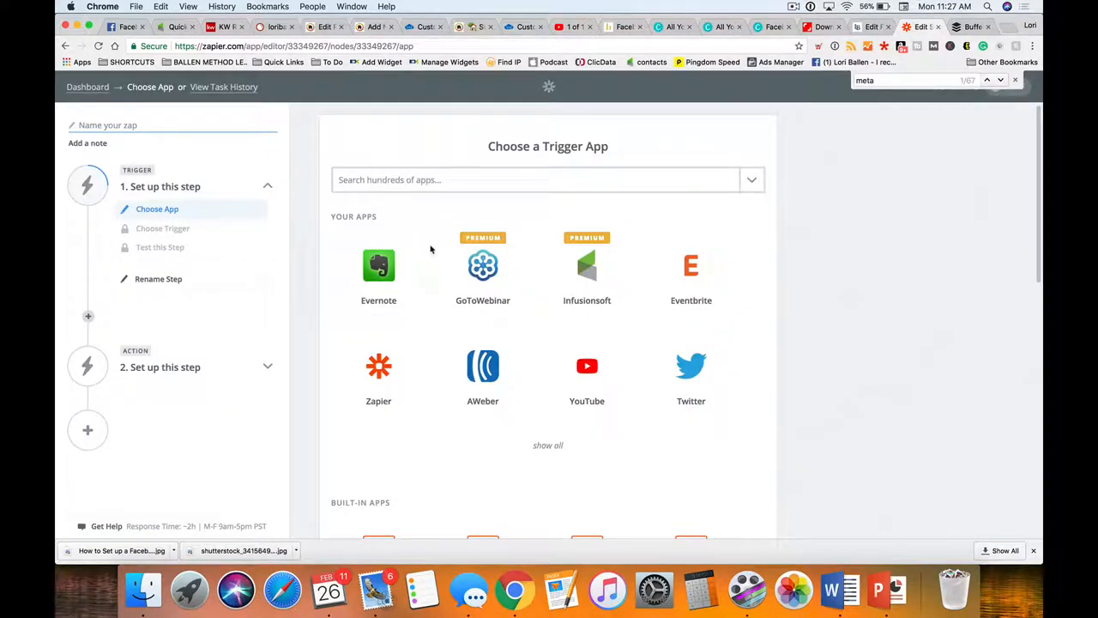
pyautogui.moveTo(1019, 290)
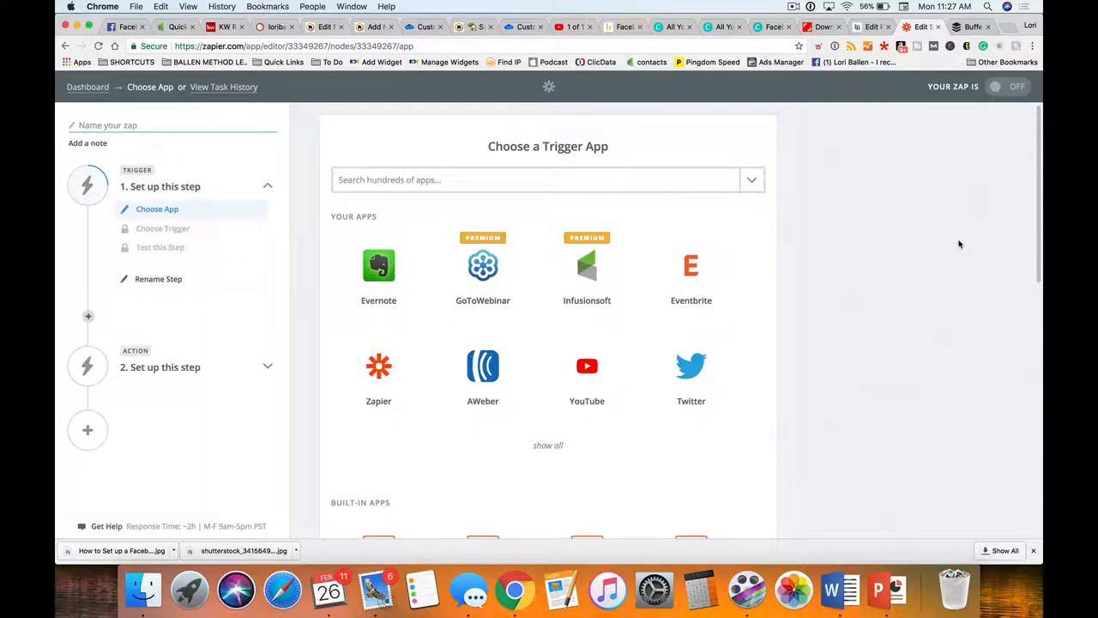
pyautogui.moveTo(864, 358)
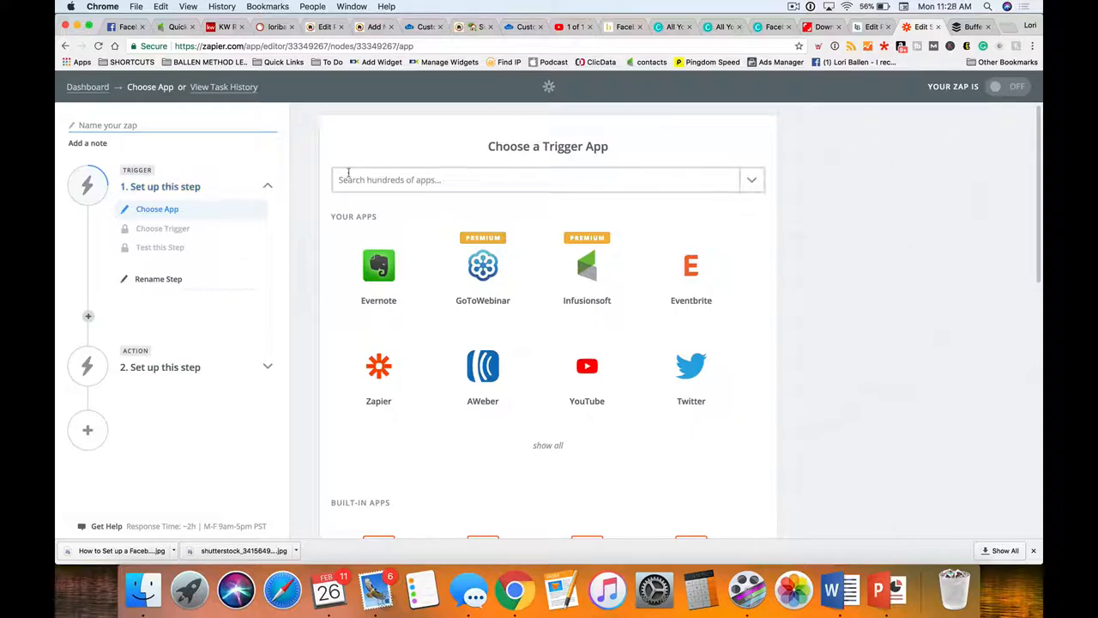
pyautogui.moveTo(625, 160)
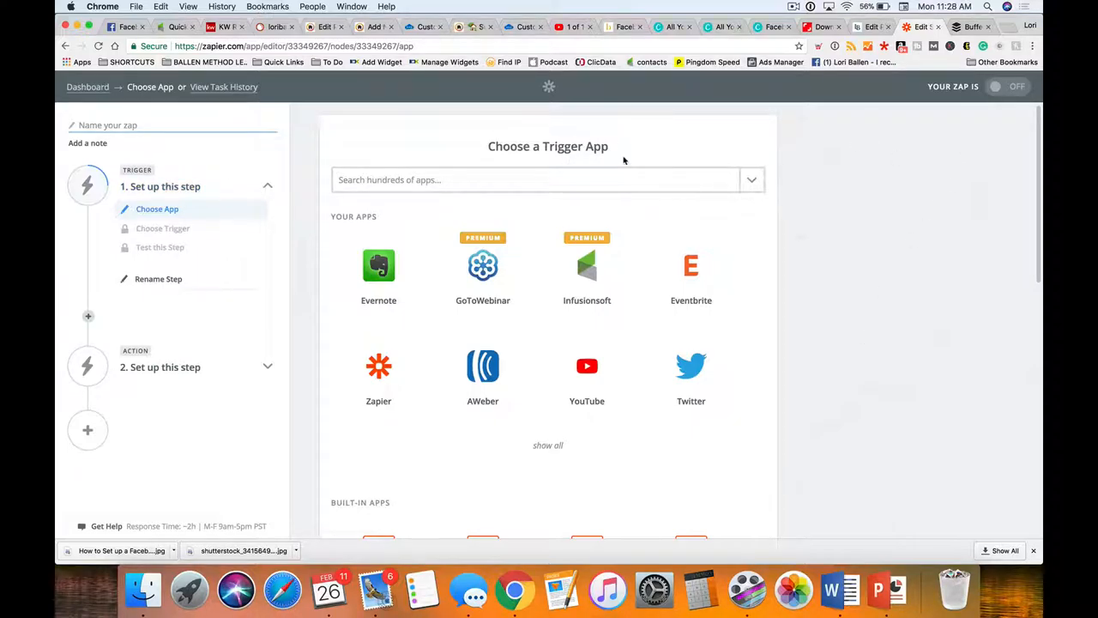
# Choose WordPress as the trigger app with the New Post trigger and continue
pyautogui.click(535, 180)
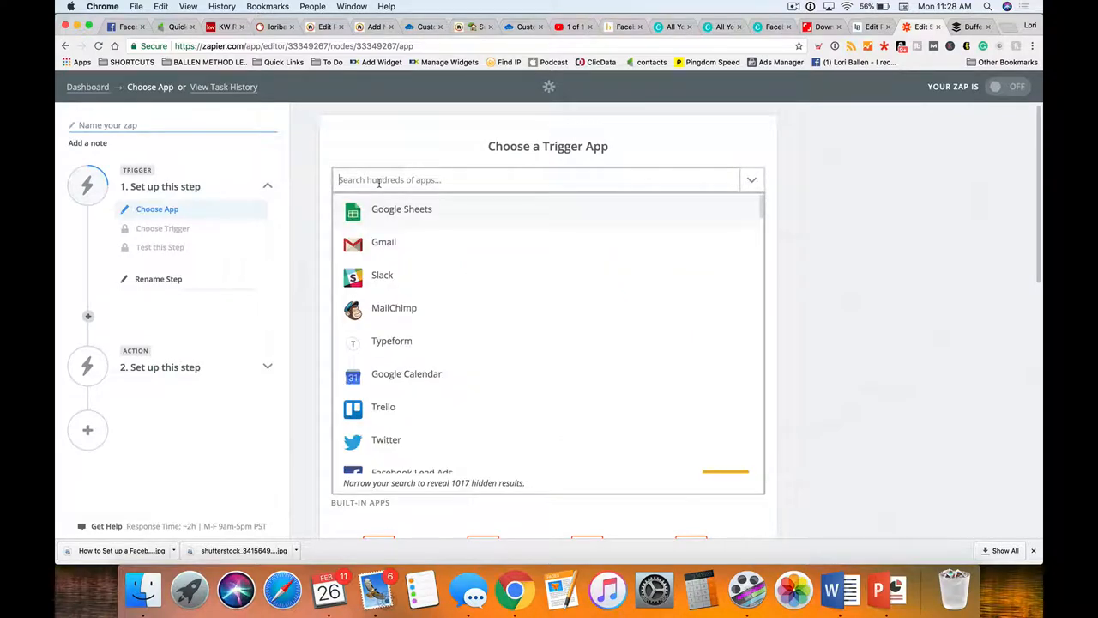
pyautogui.write('word')
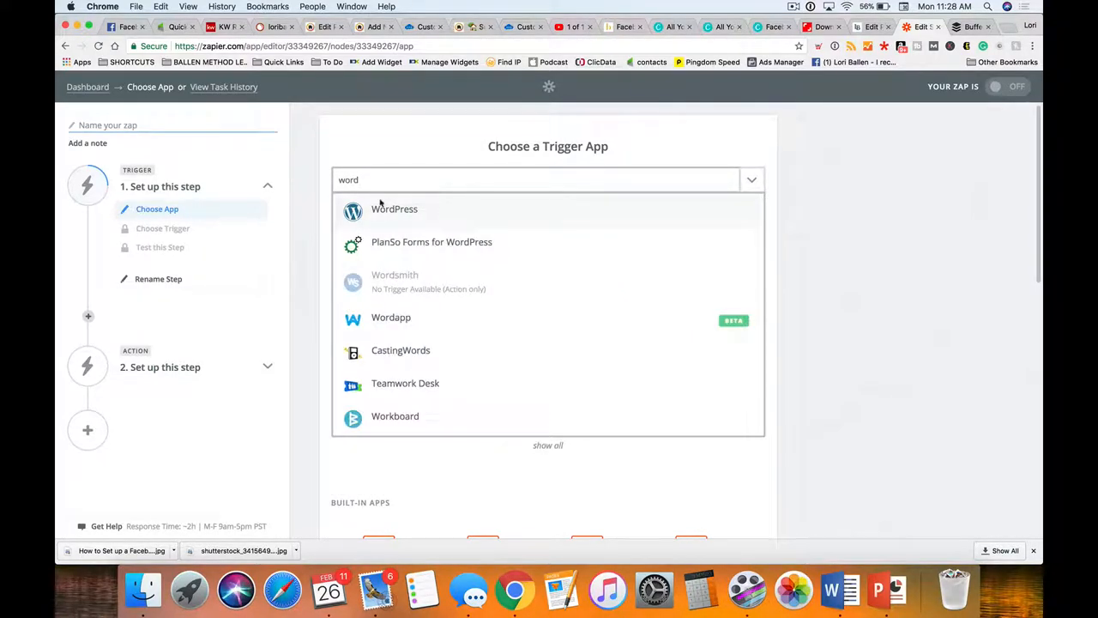
pyautogui.click(395, 209)
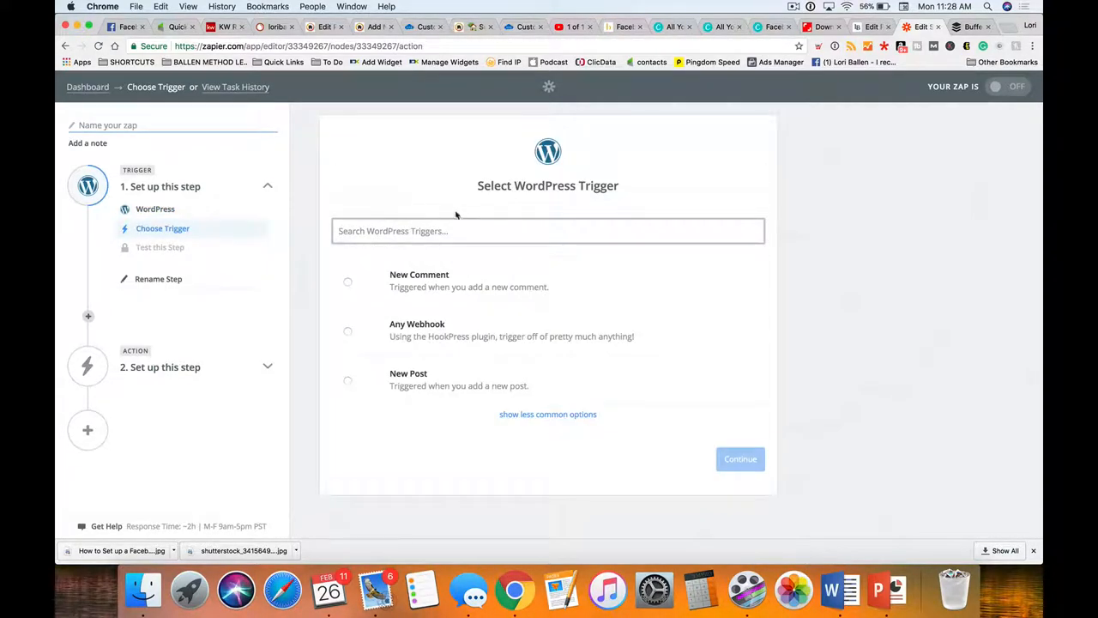
pyautogui.moveTo(506, 257)
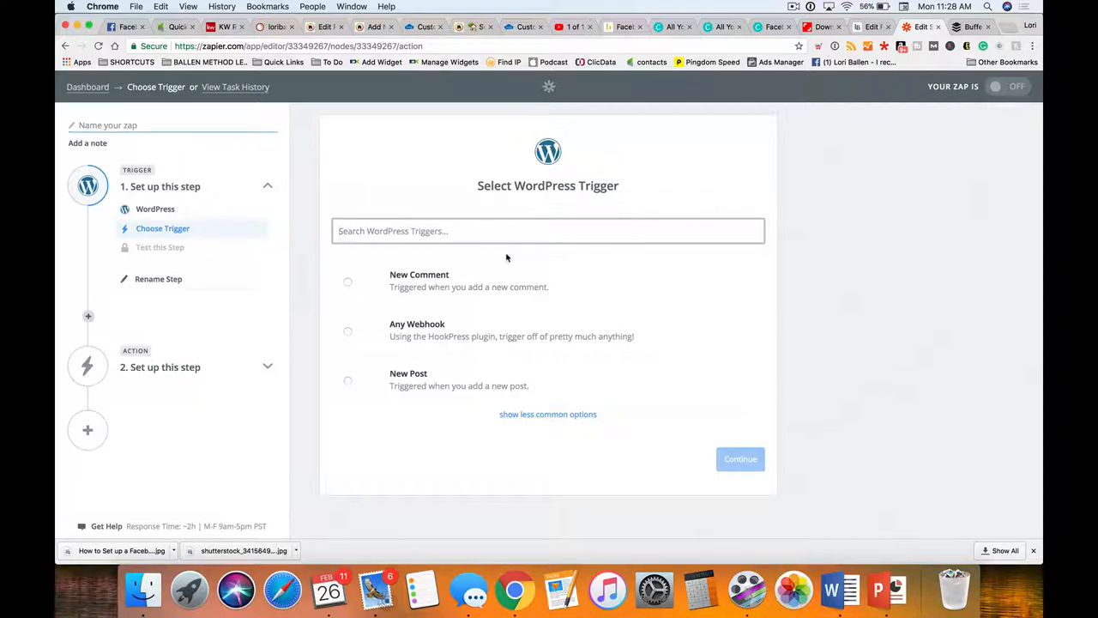
pyautogui.moveTo(405, 203)
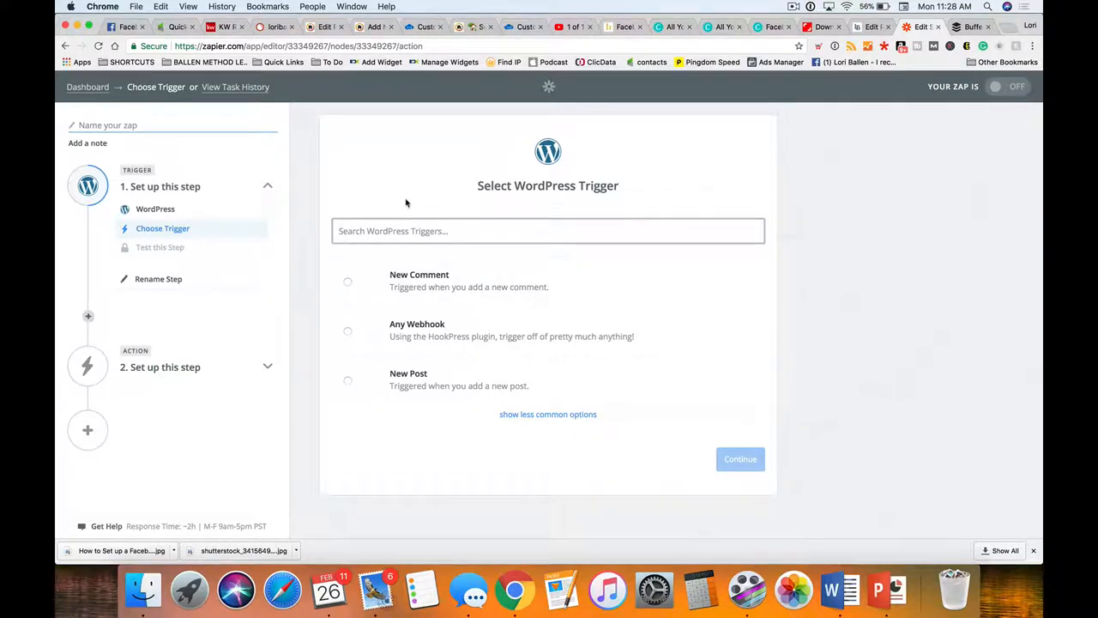
pyautogui.moveTo(597, 563)
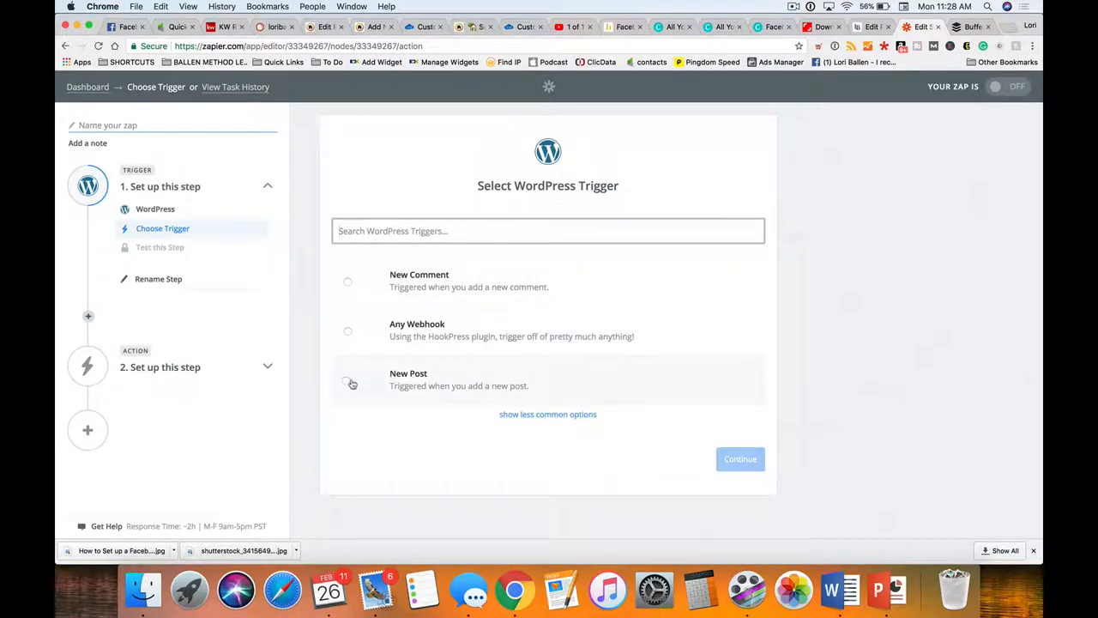
pyautogui.click(347, 380)
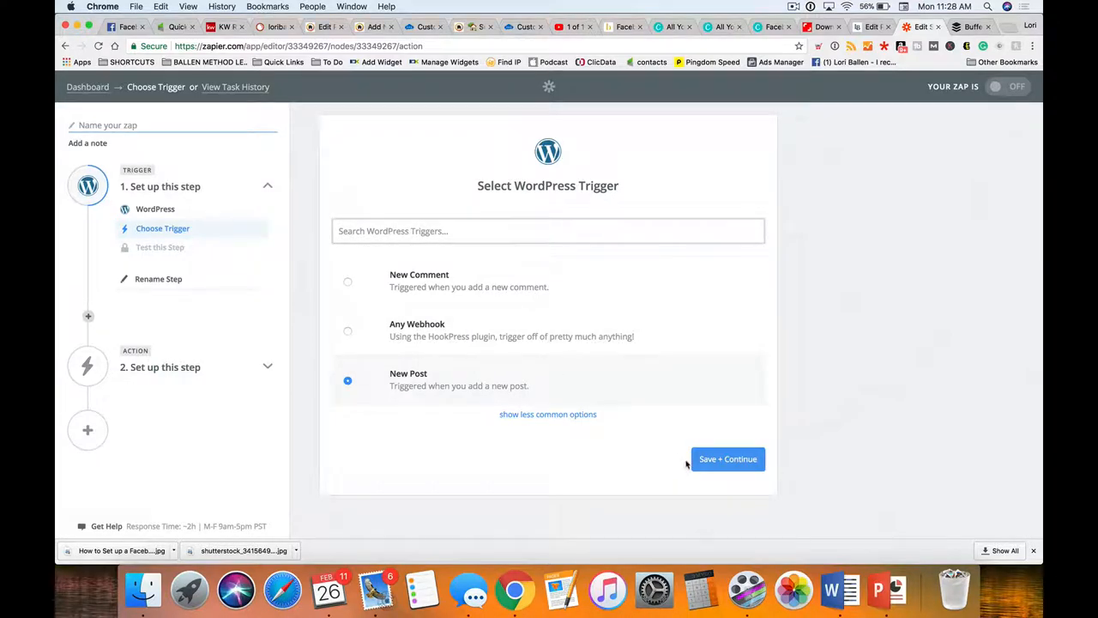
pyautogui.click(728, 458)
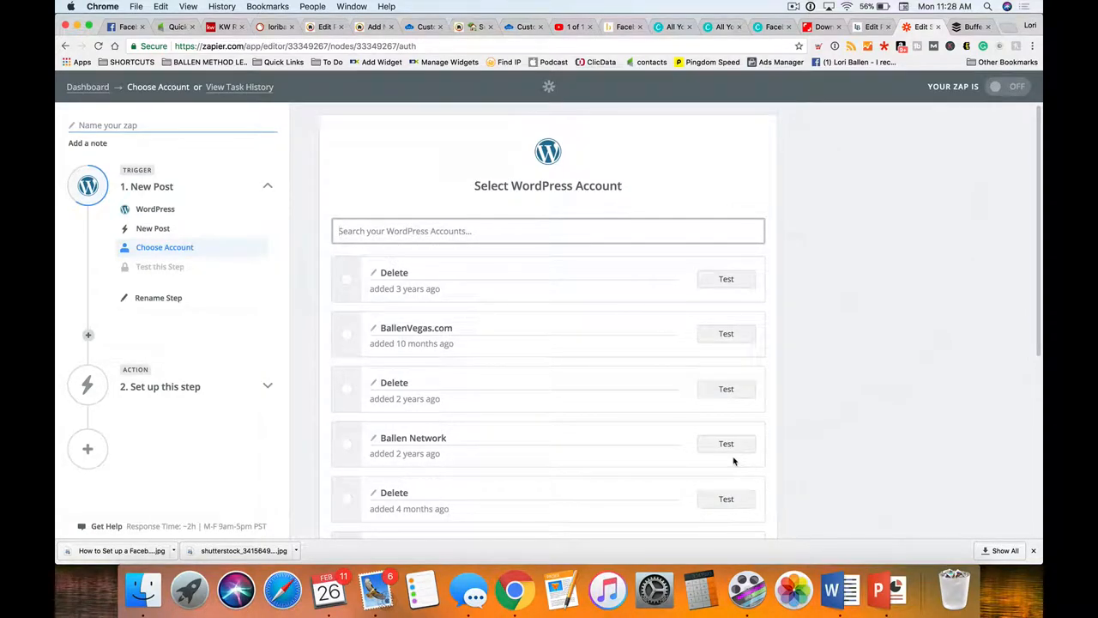
# From the WordPress account list, start connecting a new account
pyautogui.scroll(-3)
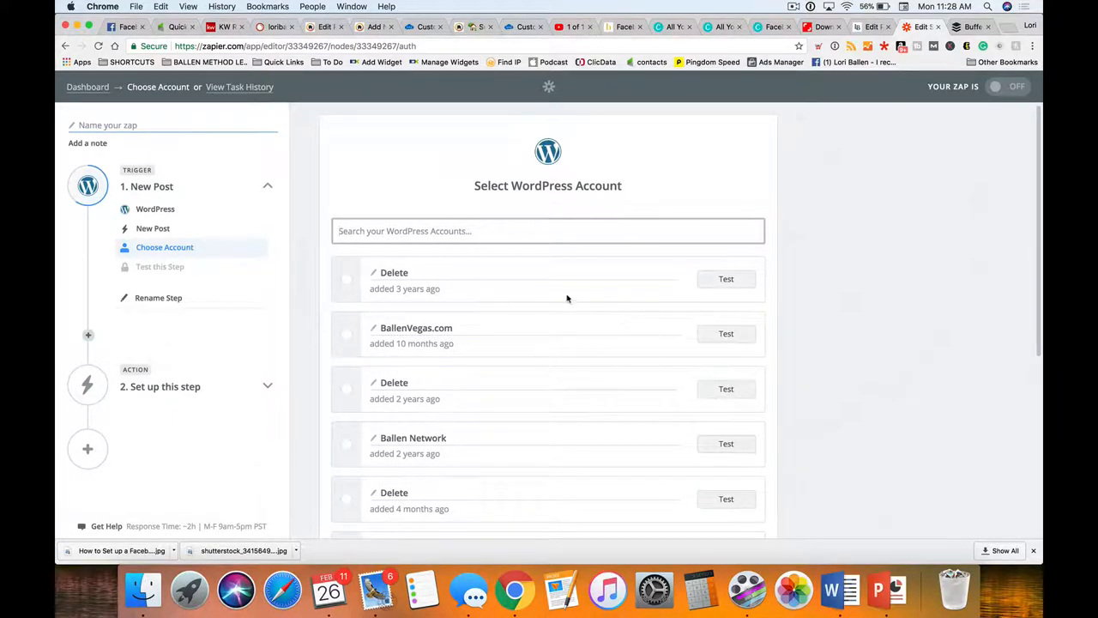
pyautogui.scroll(-3)
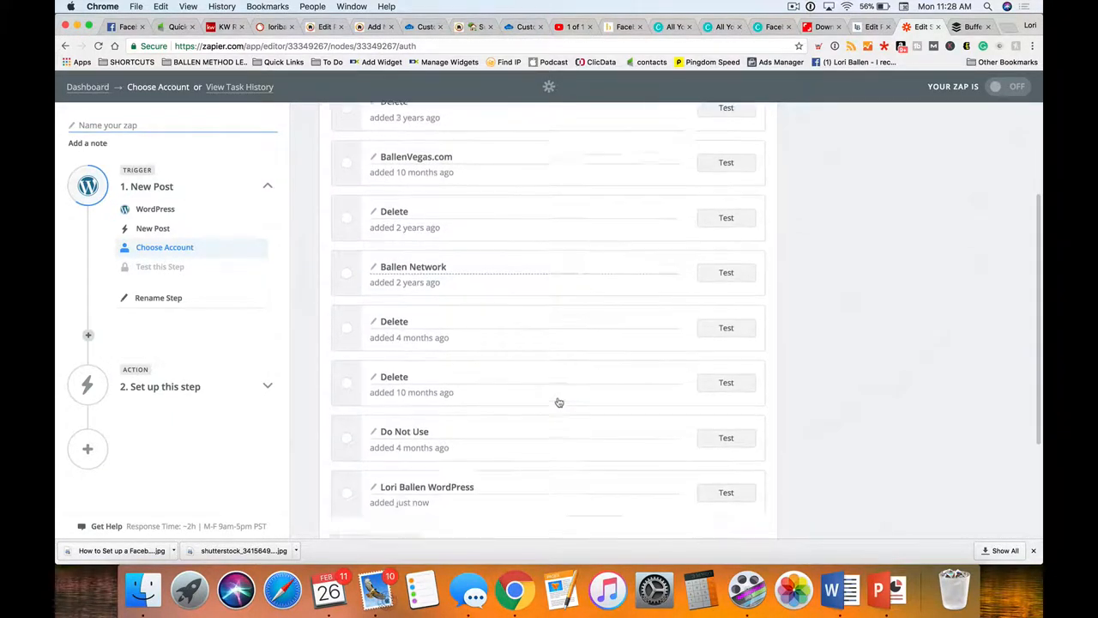
pyautogui.scroll(-3)
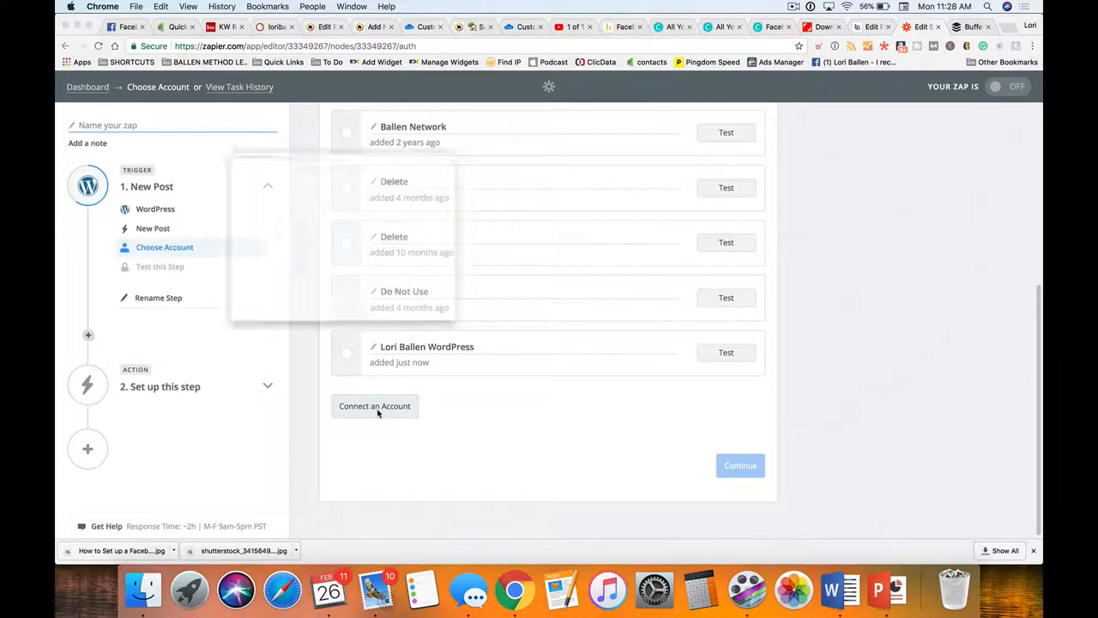
pyautogui.click(374, 404)
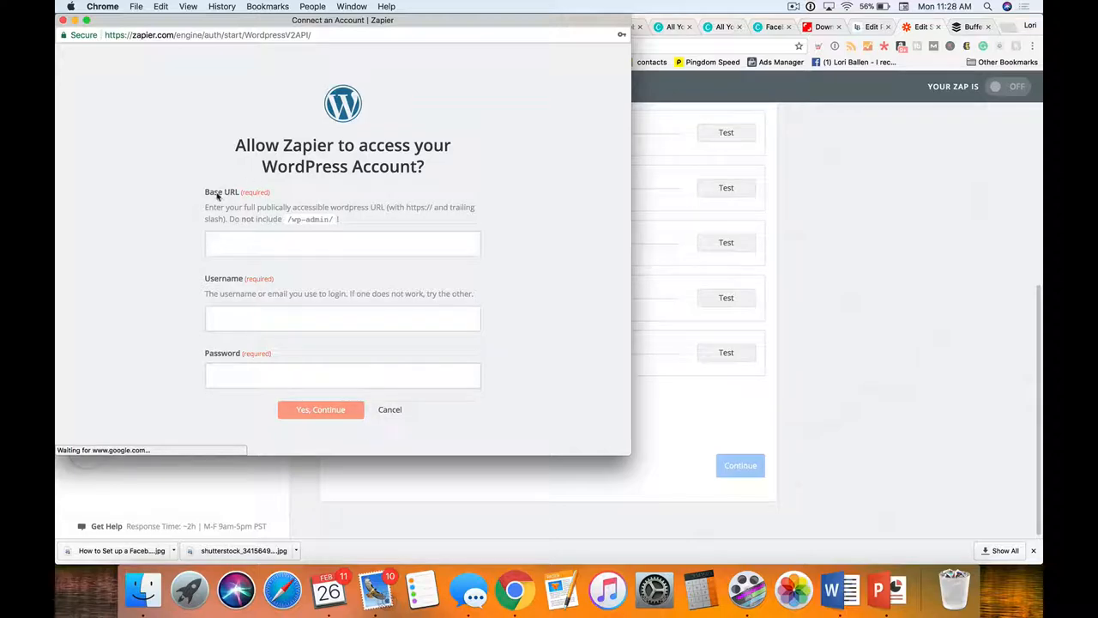
pyautogui.click(343, 243)
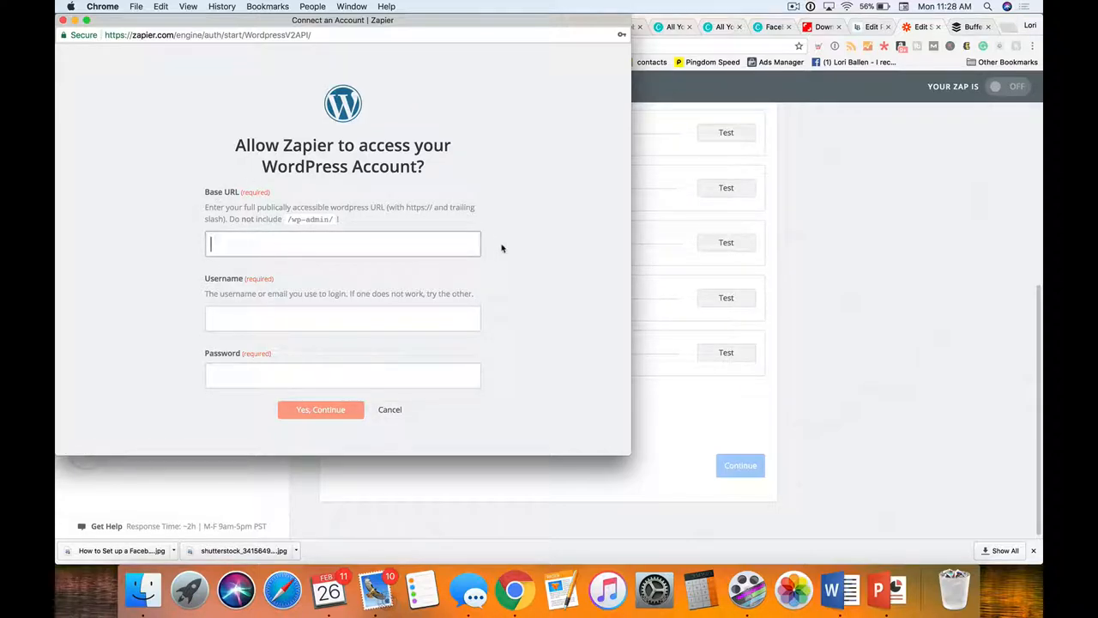
pyautogui.write('https')
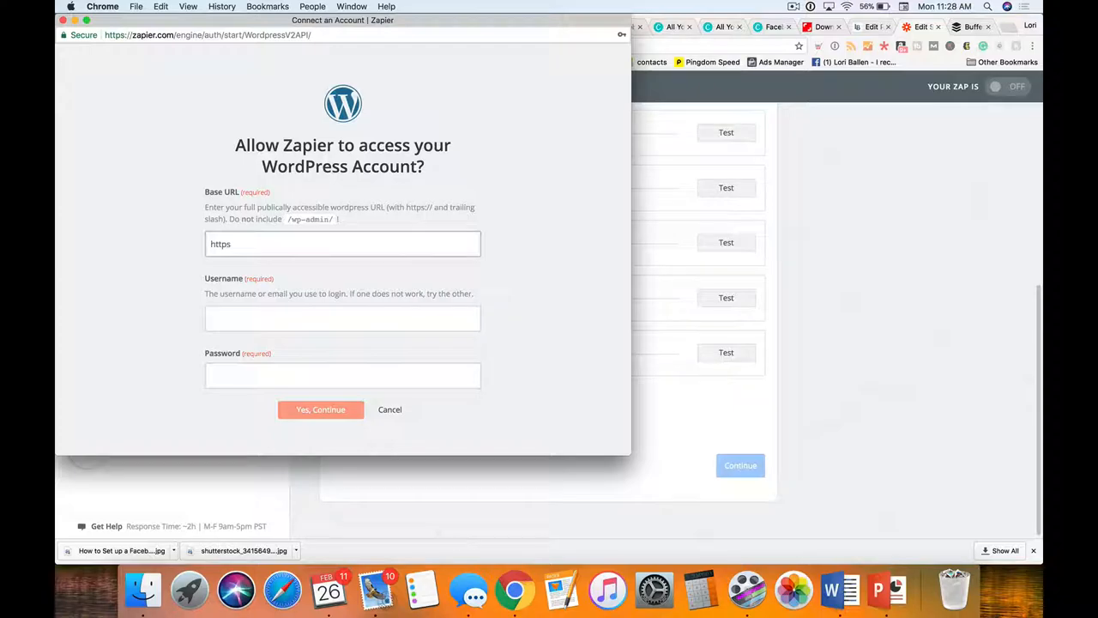
pyautogui.click(343, 244)
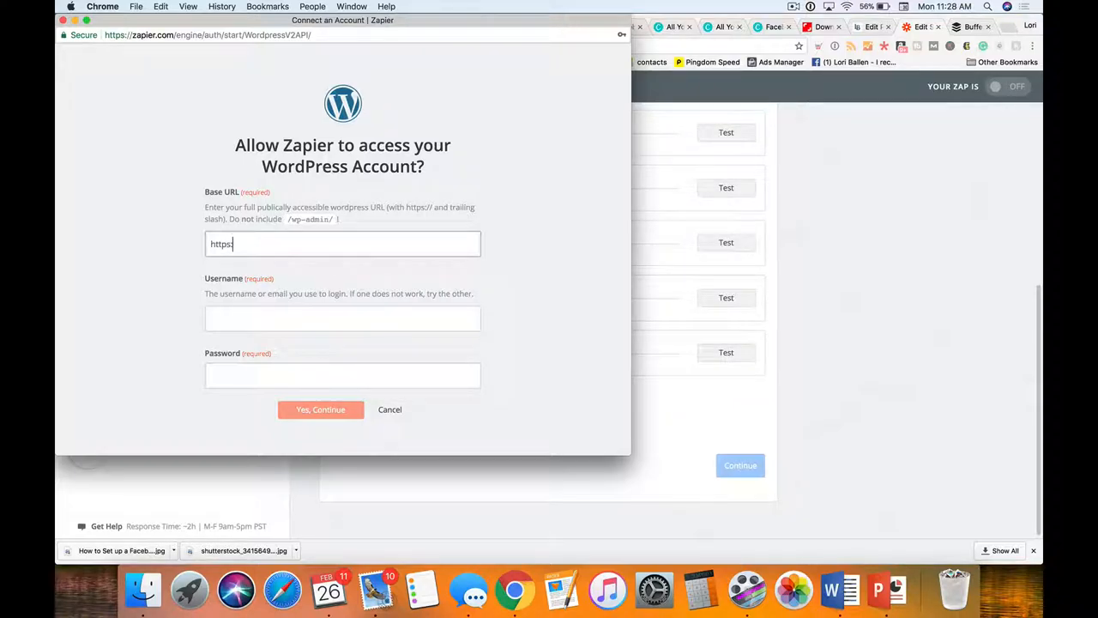
pyautogui.write('//bal')
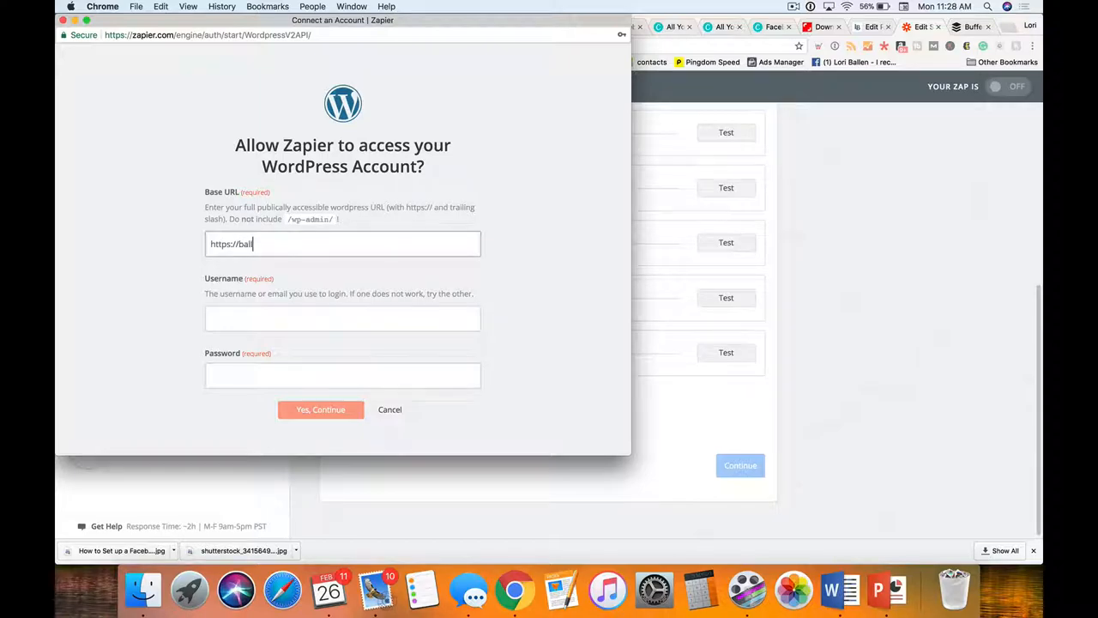
pyautogui.write('lenvegas.com')
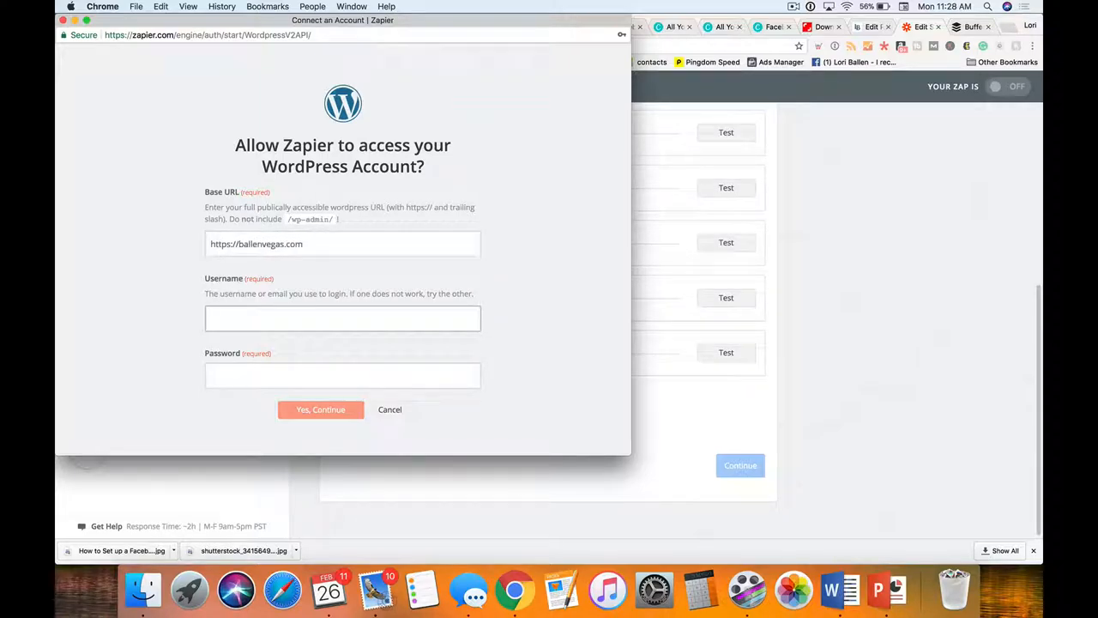
pyautogui.click(343, 317)
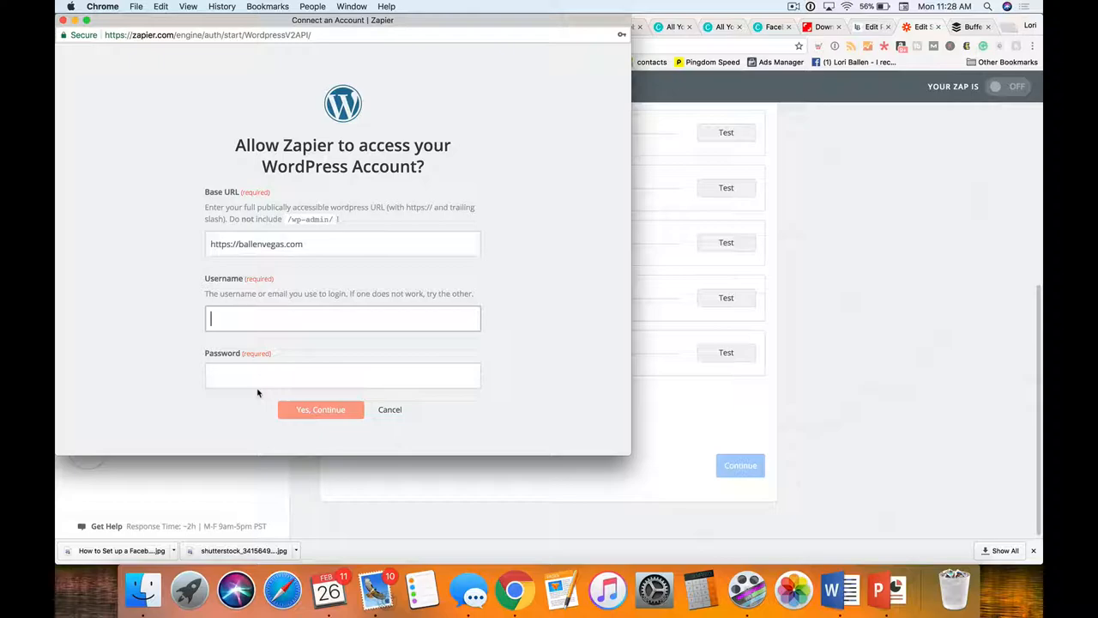
pyautogui.click(319, 408)
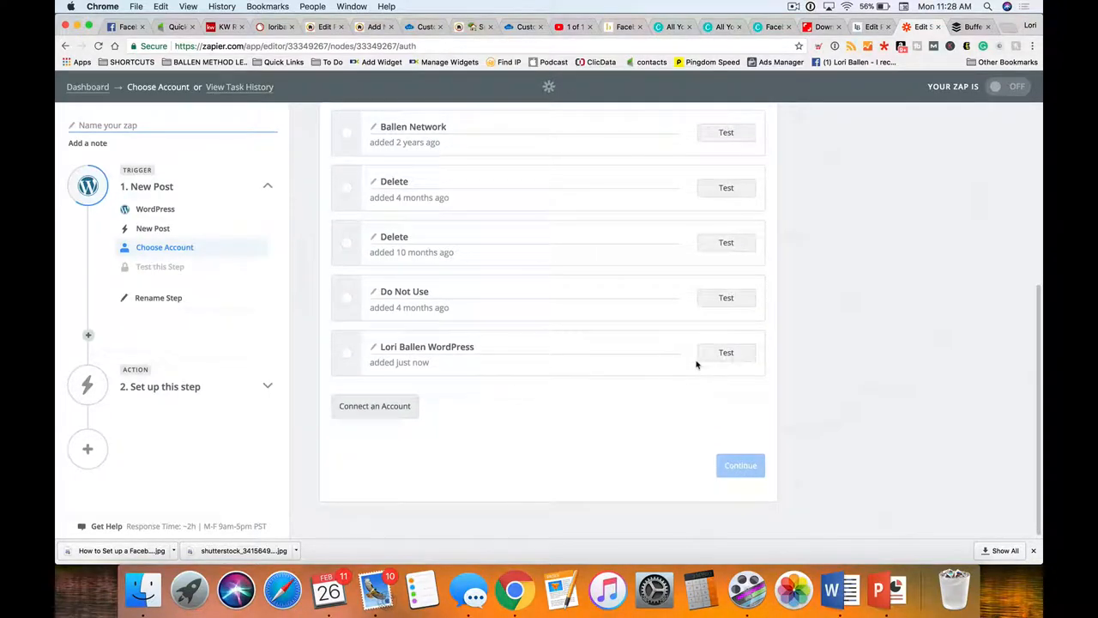
# Test the Lori Ballen WordPress account, select it as the trigger account and continue
pyautogui.click(726, 351)
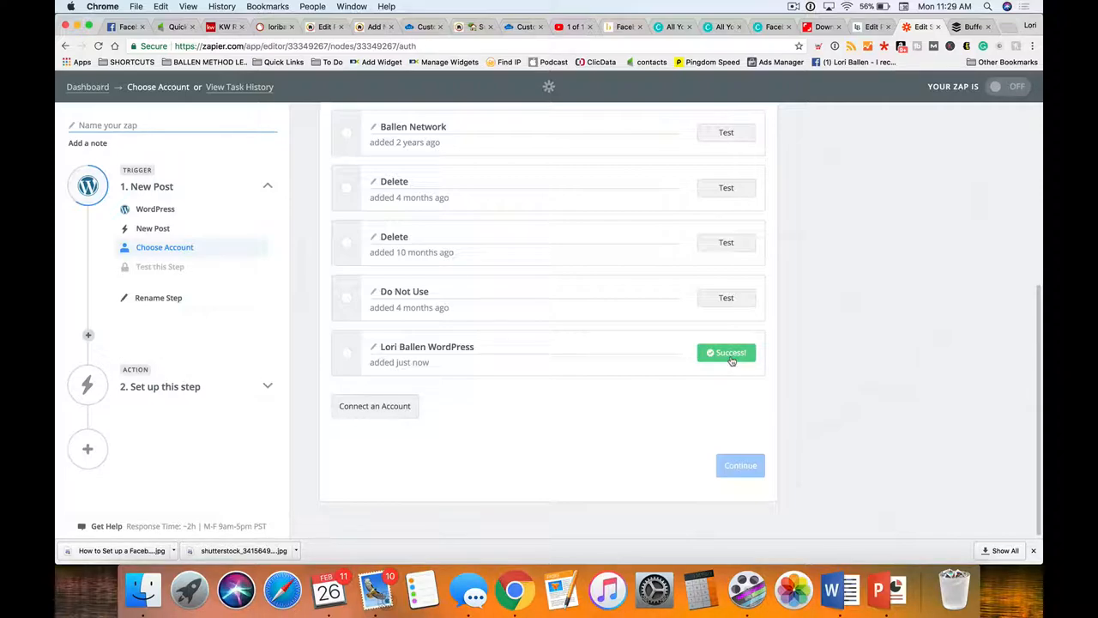
pyautogui.moveTo(649, 426)
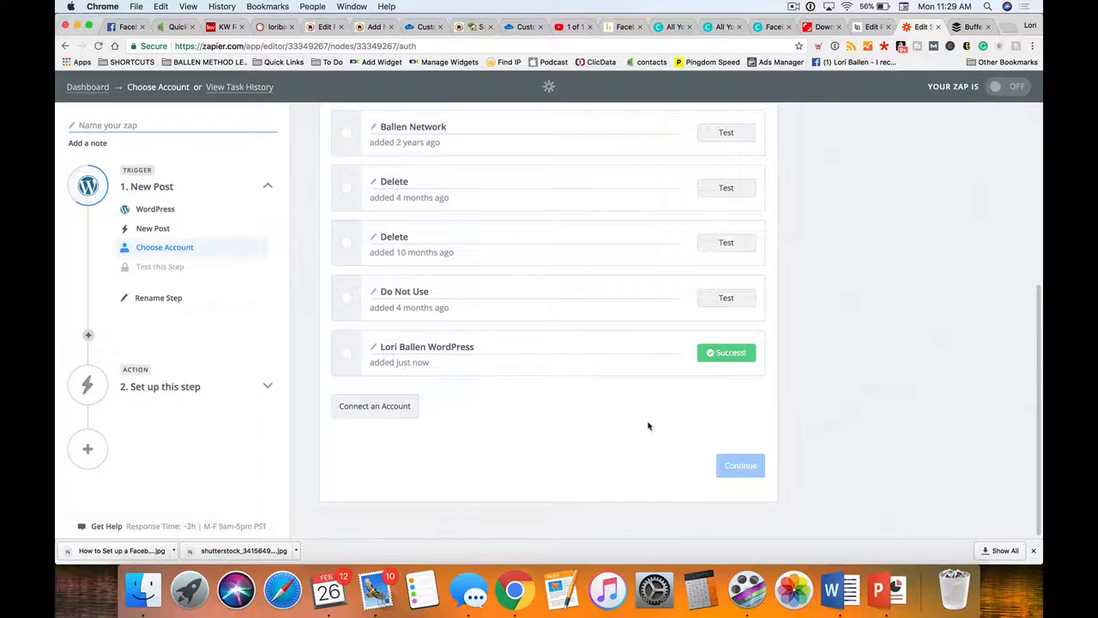
pyautogui.click(346, 353)
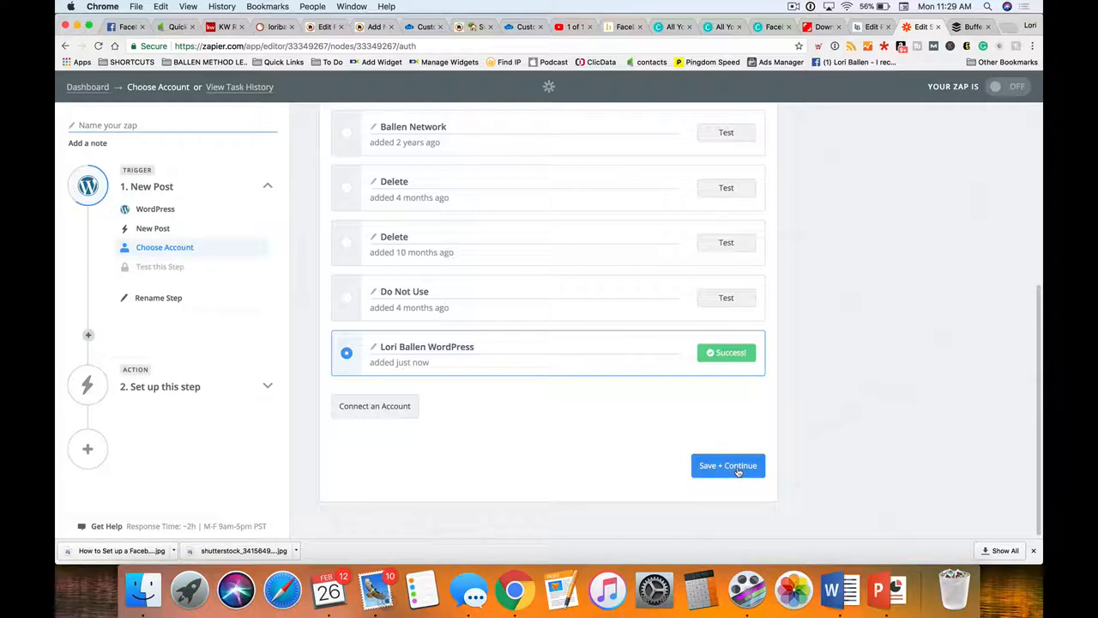
pyautogui.click(728, 465)
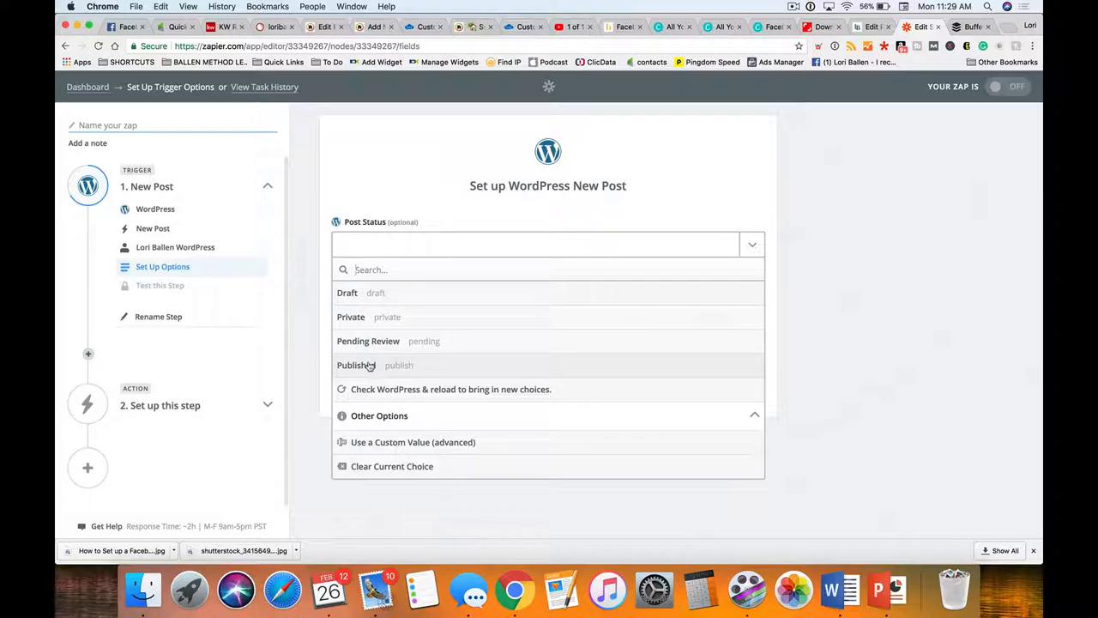
# Set Post Status to Published and Post Type to Posts, then continue to testing
pyautogui.click(355, 364)
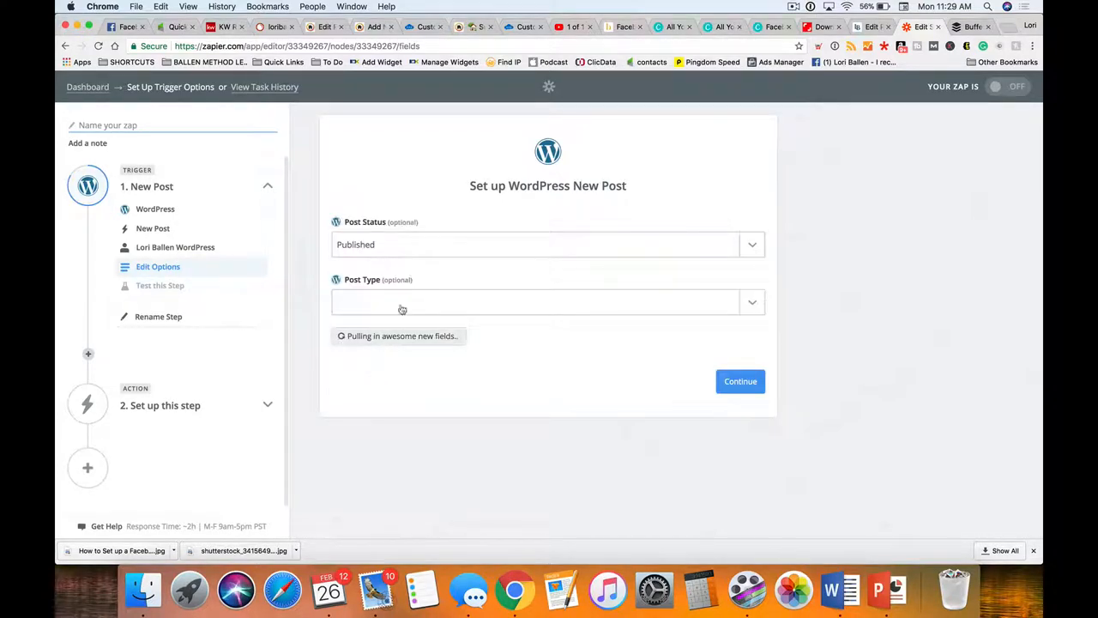
pyautogui.click(540, 302)
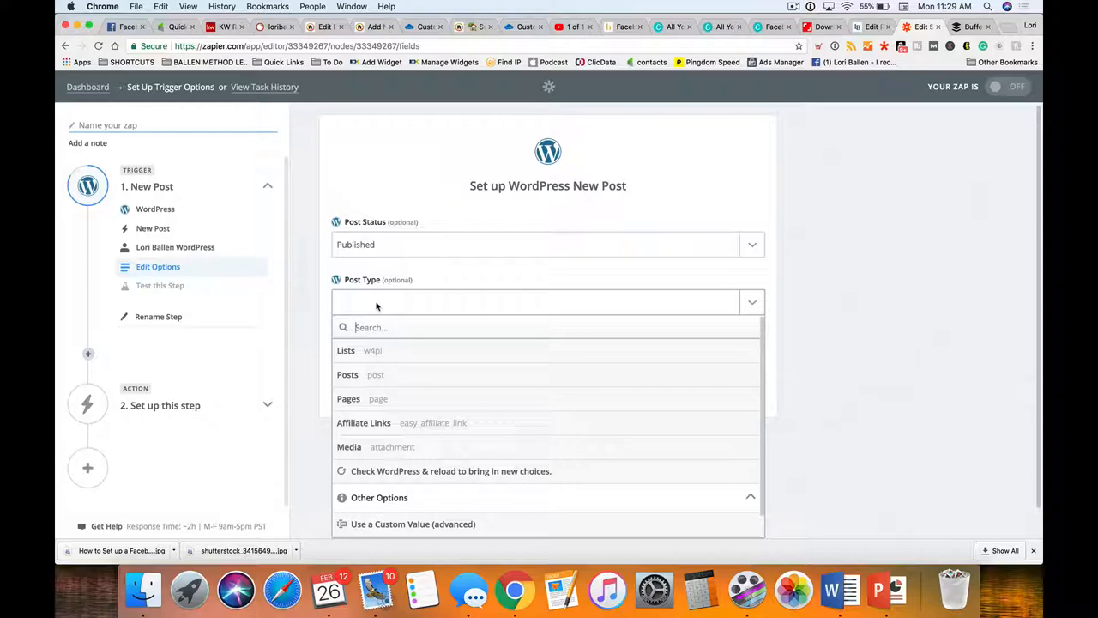
pyautogui.click(346, 374)
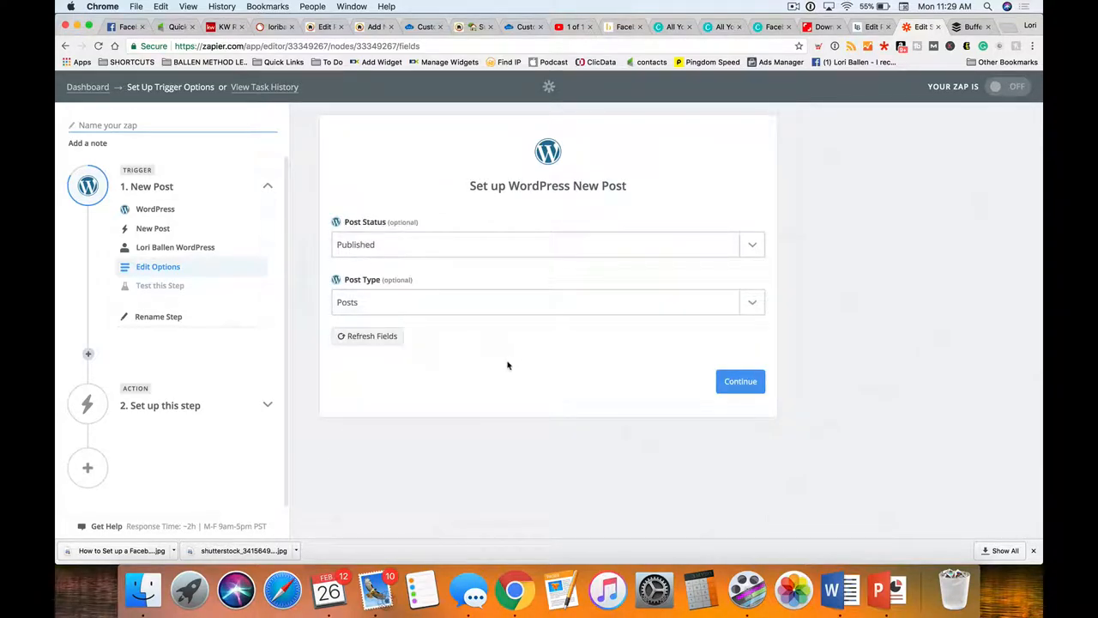
pyautogui.click(740, 380)
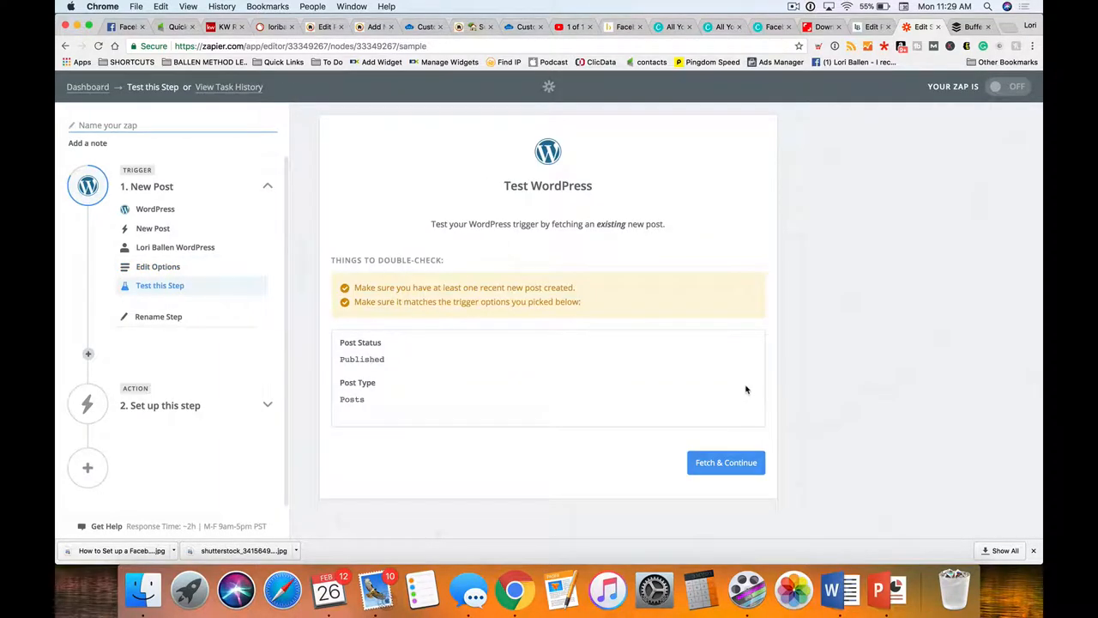
pyautogui.moveTo(719, 535)
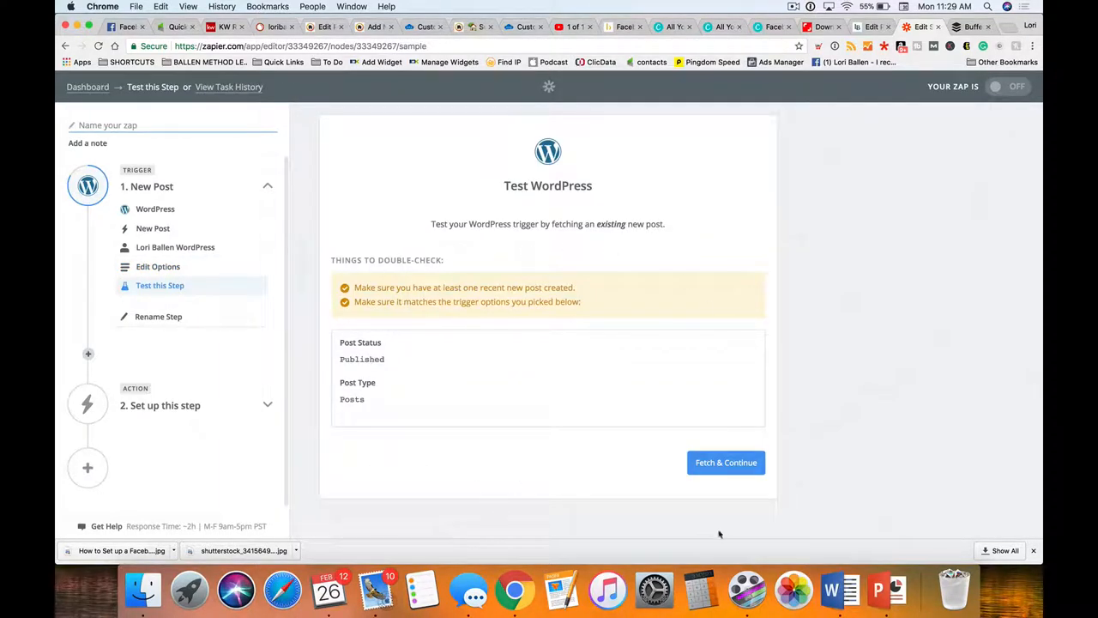
pyautogui.moveTo(562, 355)
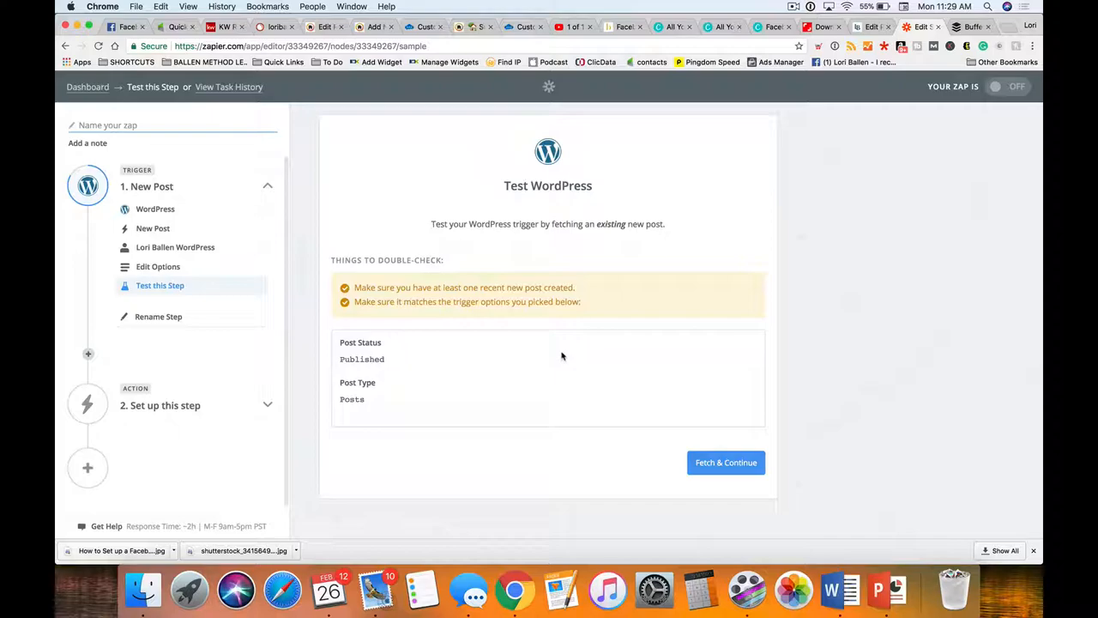
pyautogui.moveTo(715, 464)
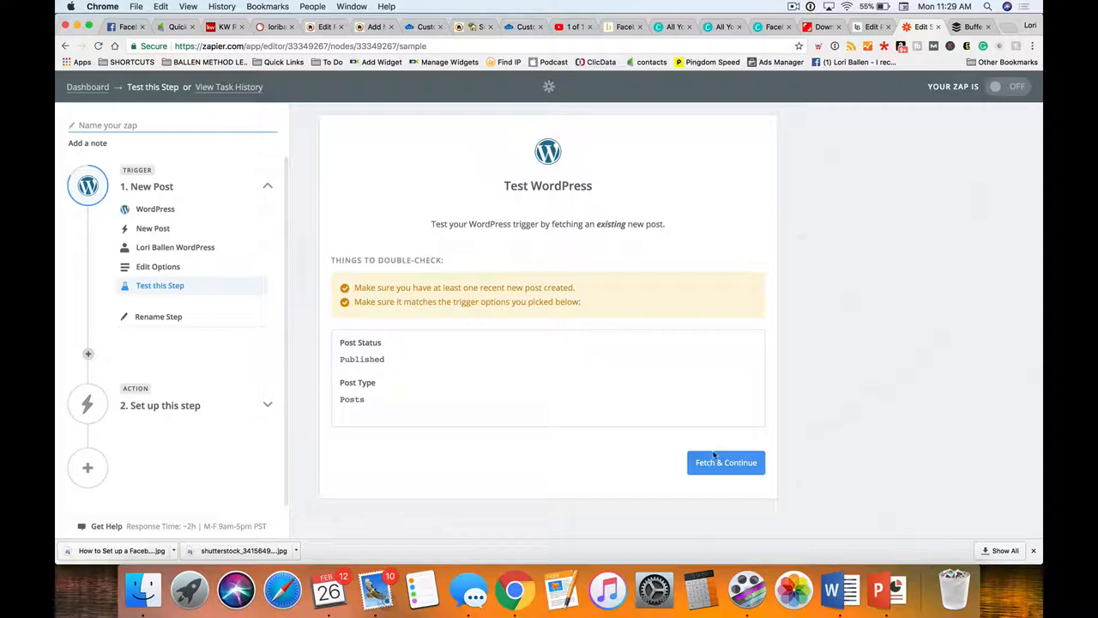
# Fetch a sample WordPress post, review its data and continue to the action step
pyautogui.click(724, 463)
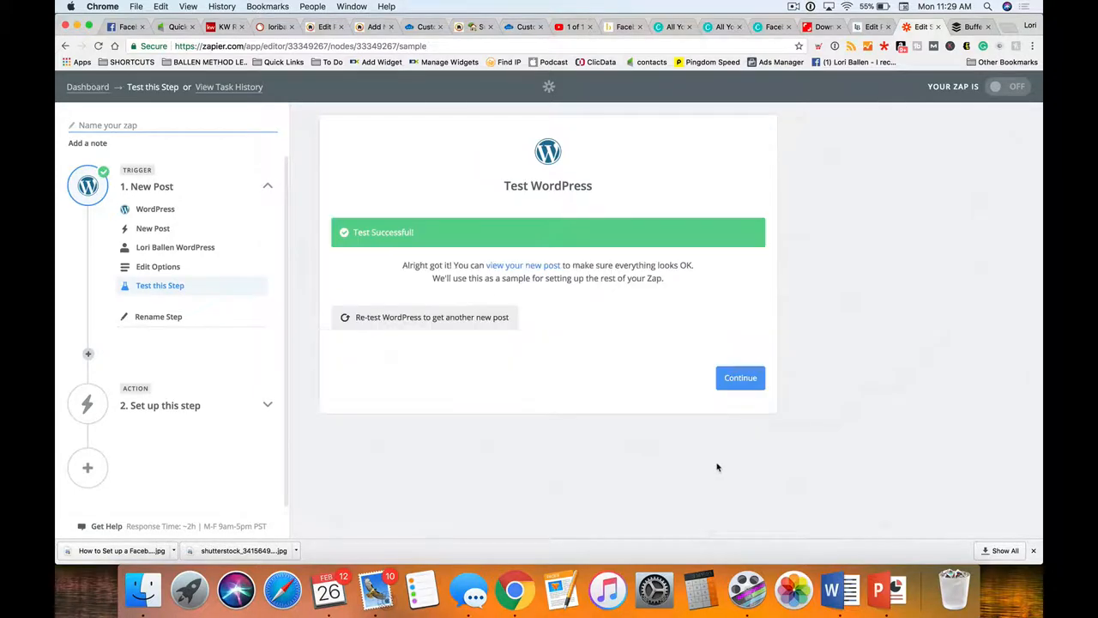
pyautogui.moveTo(604, 306)
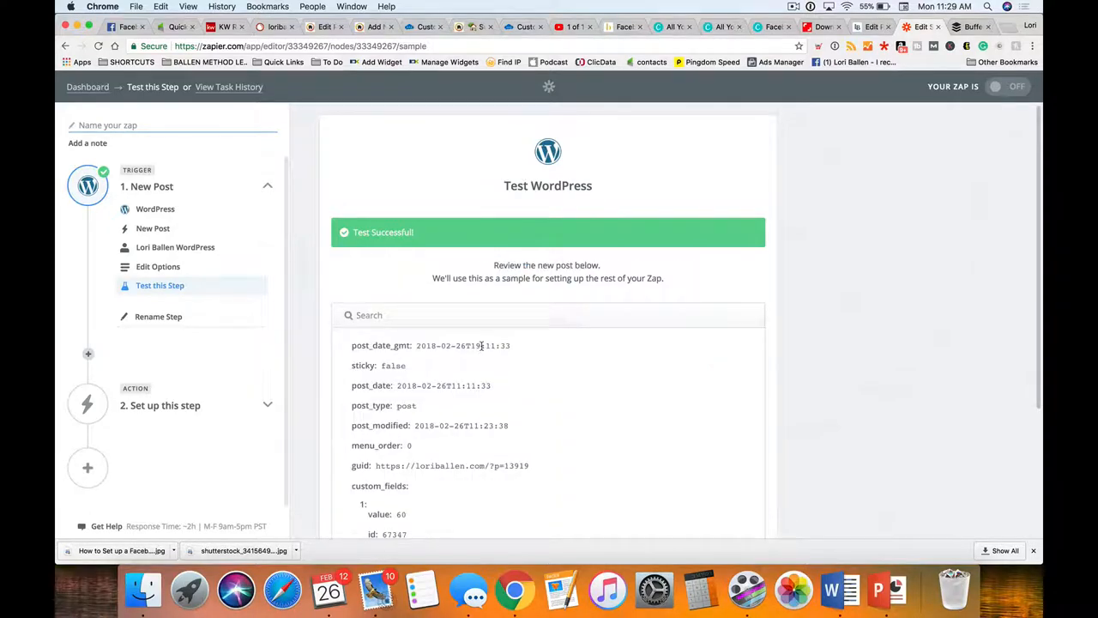
pyautogui.scroll(-3)
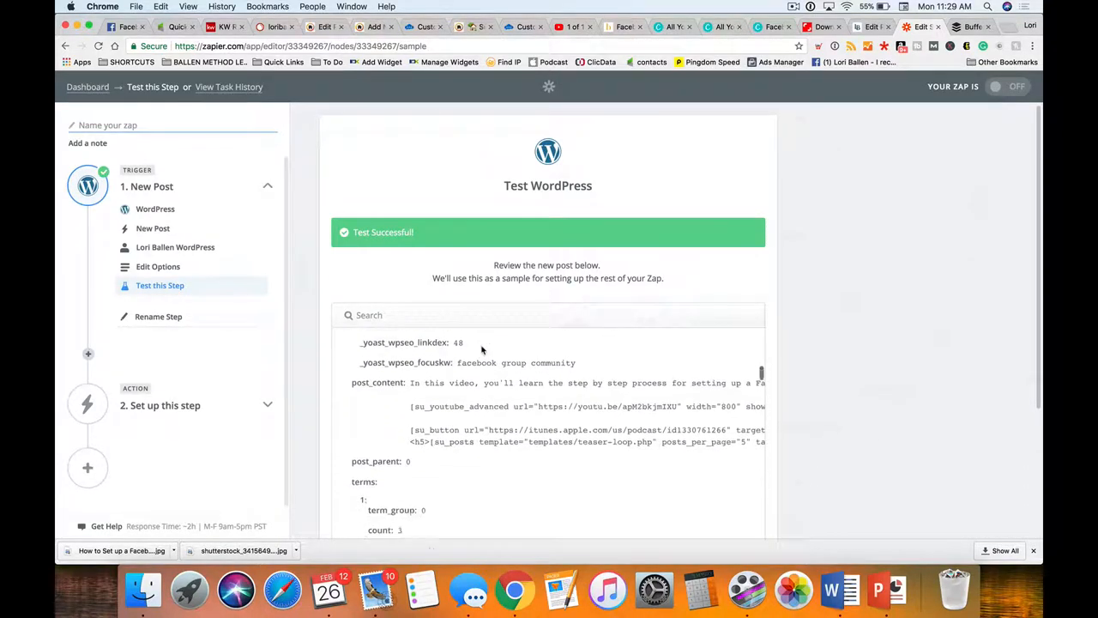
pyautogui.scroll(-3)
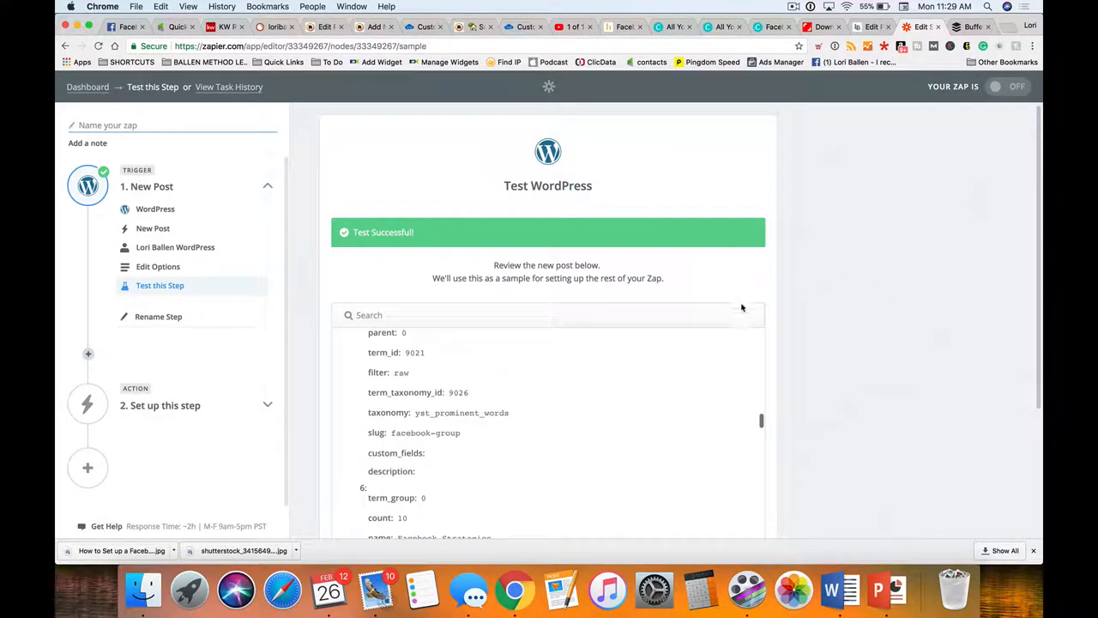
pyautogui.scroll(-3)
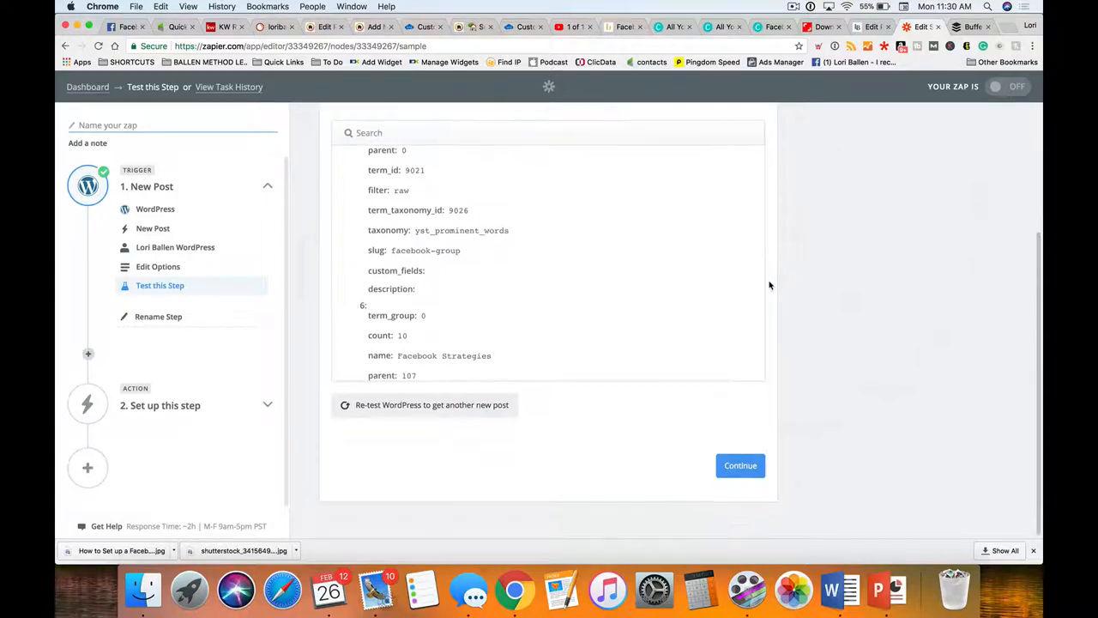
pyautogui.click(739, 465)
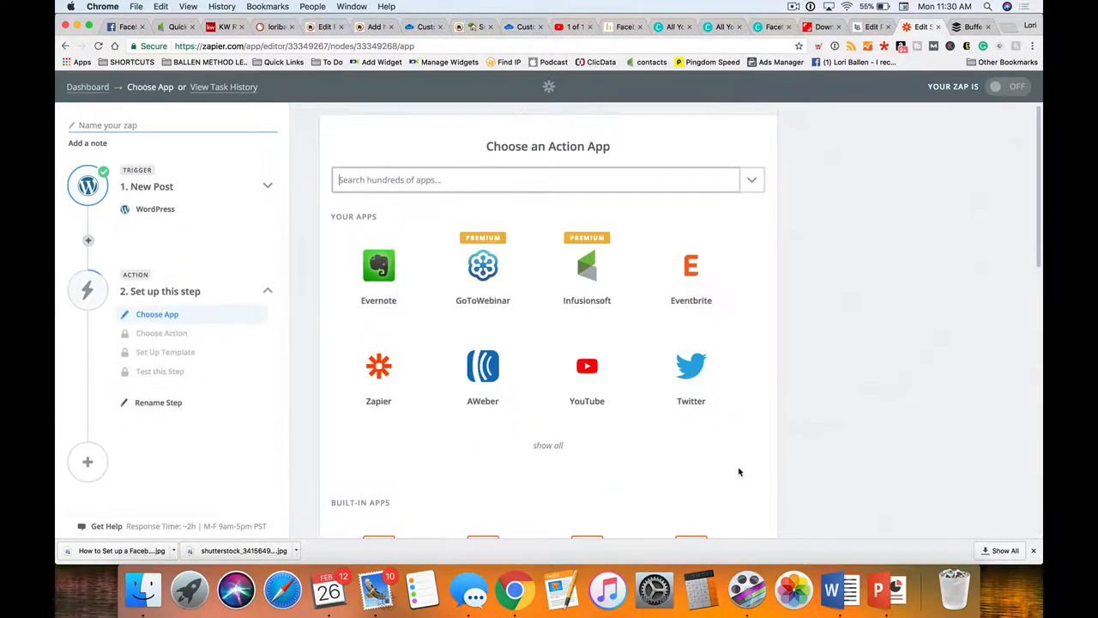
# Choose Buffer as the action app with the Add to Buffer action and continue
pyautogui.click(535, 180)
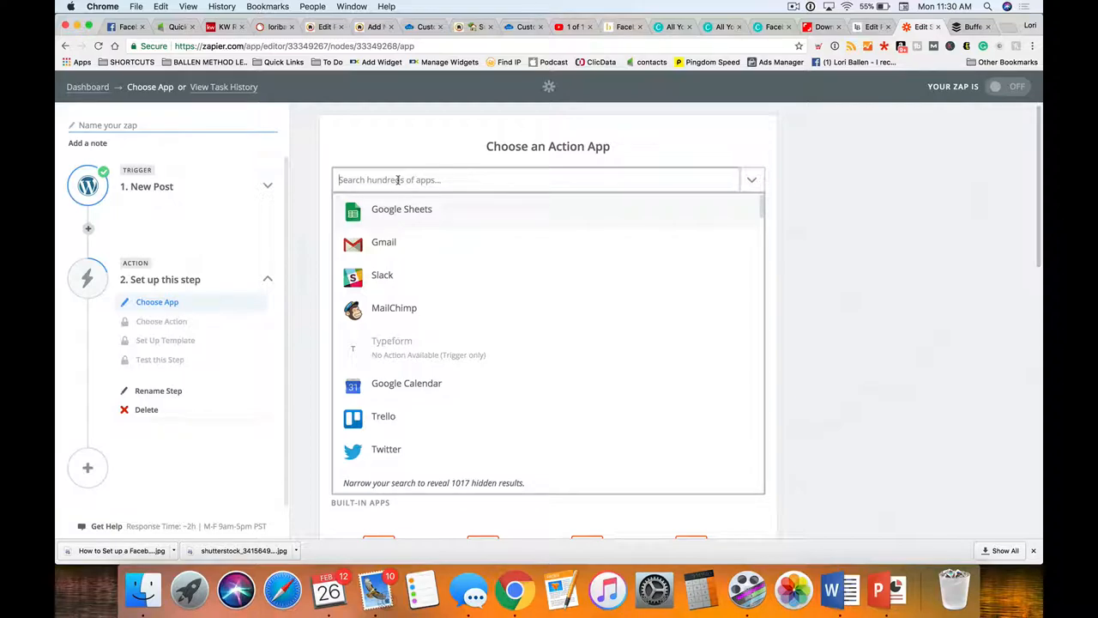
pyautogui.write('Bu')
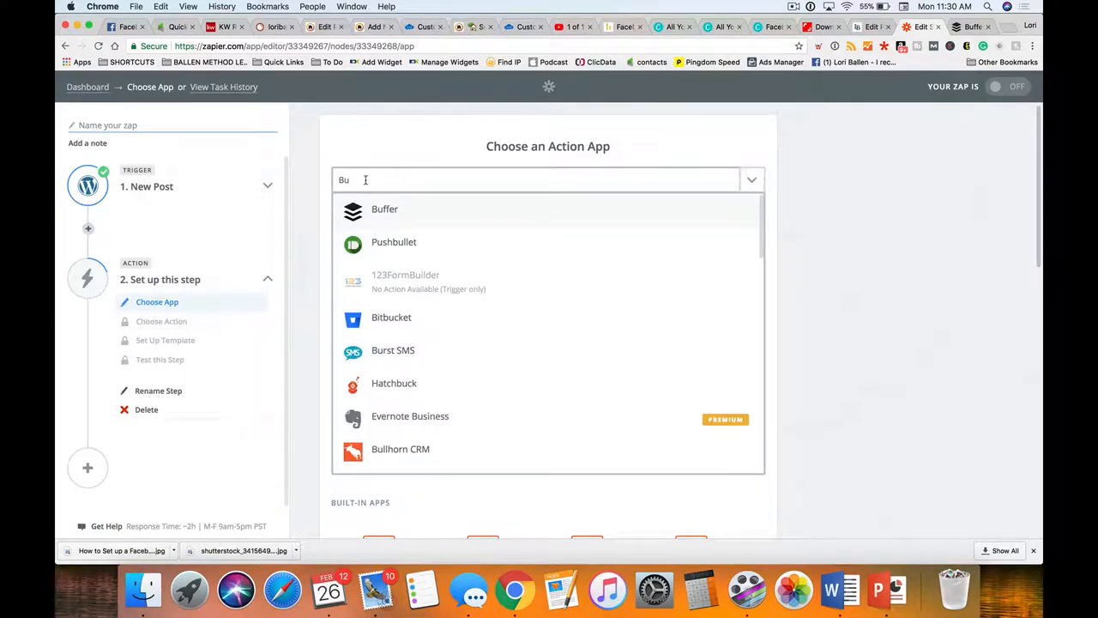
pyautogui.click(384, 209)
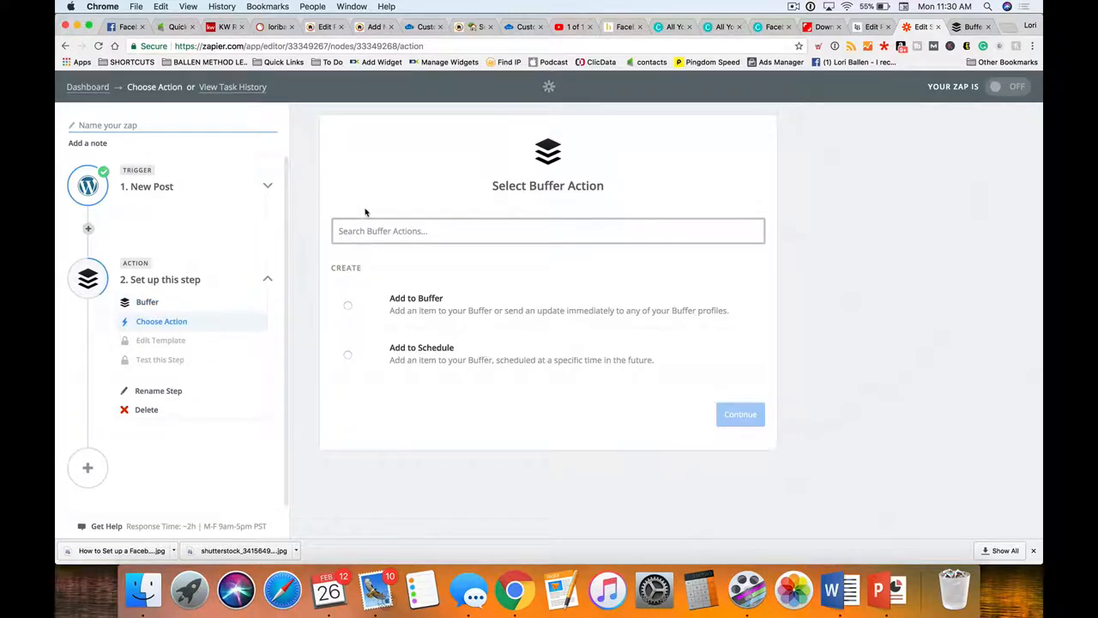
pyautogui.click(347, 306)
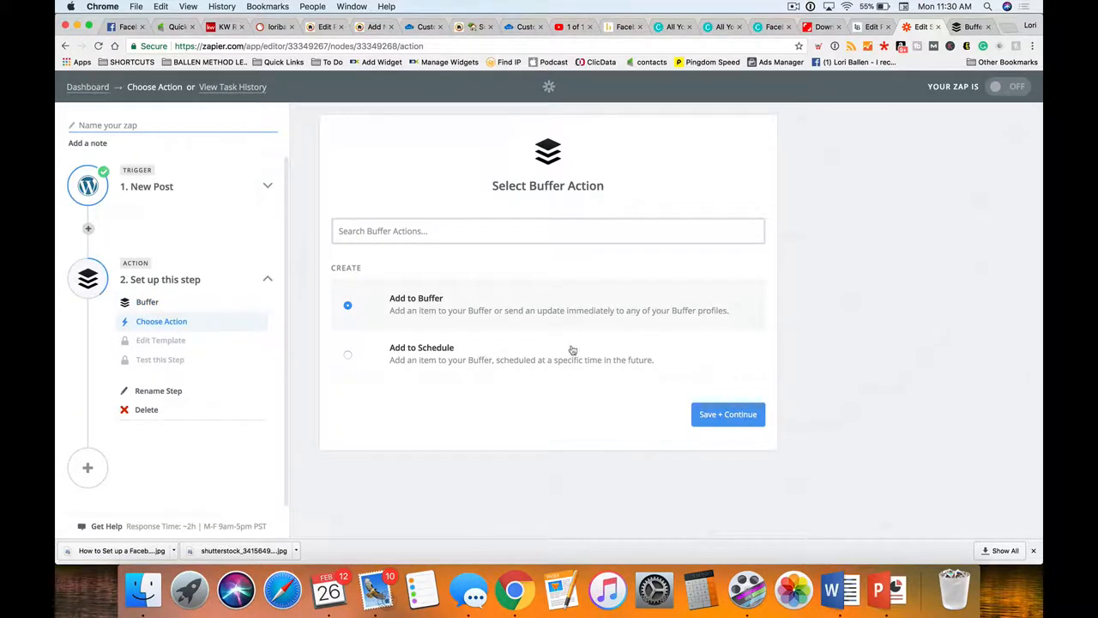
pyautogui.moveTo(460, 302)
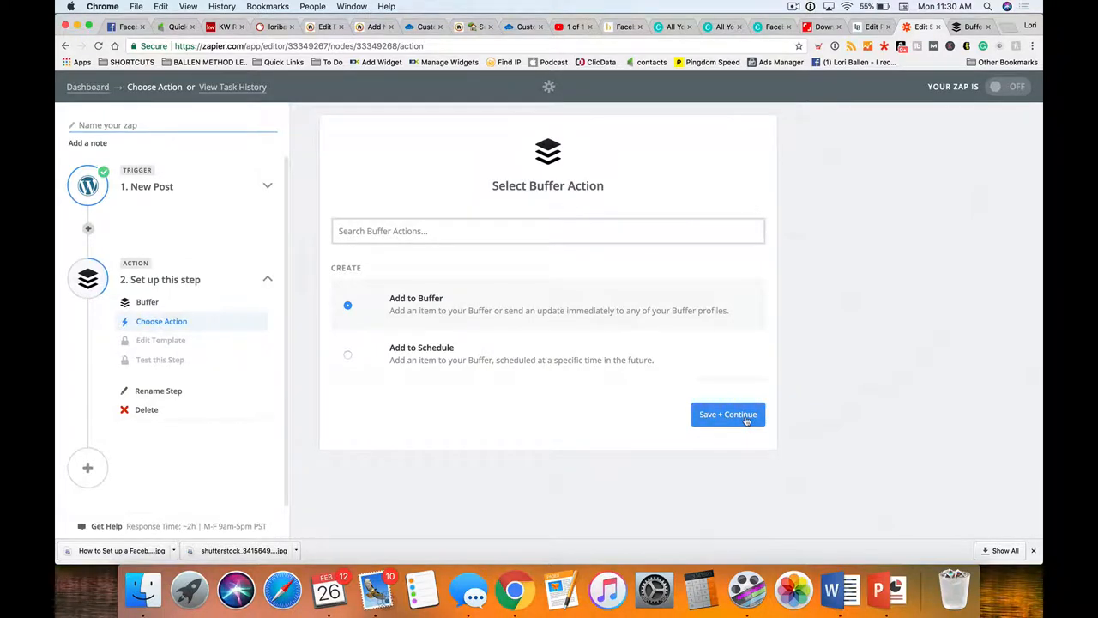
pyautogui.click(728, 413)
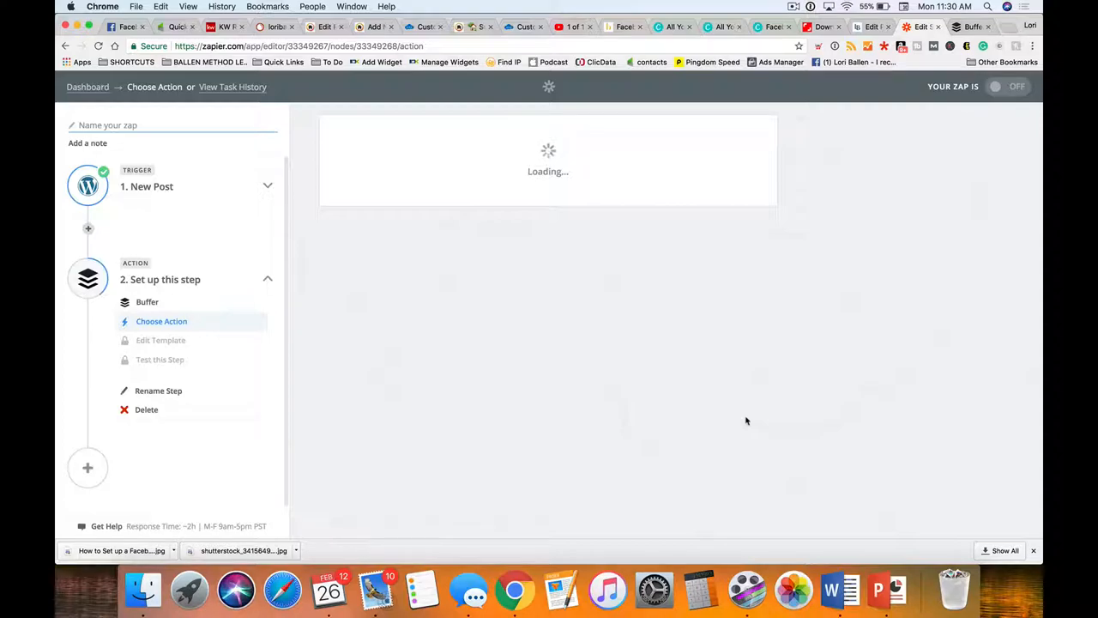
# Test the connected Buffer account and continue to the Add to Buffer template
pyautogui.click(161, 321)
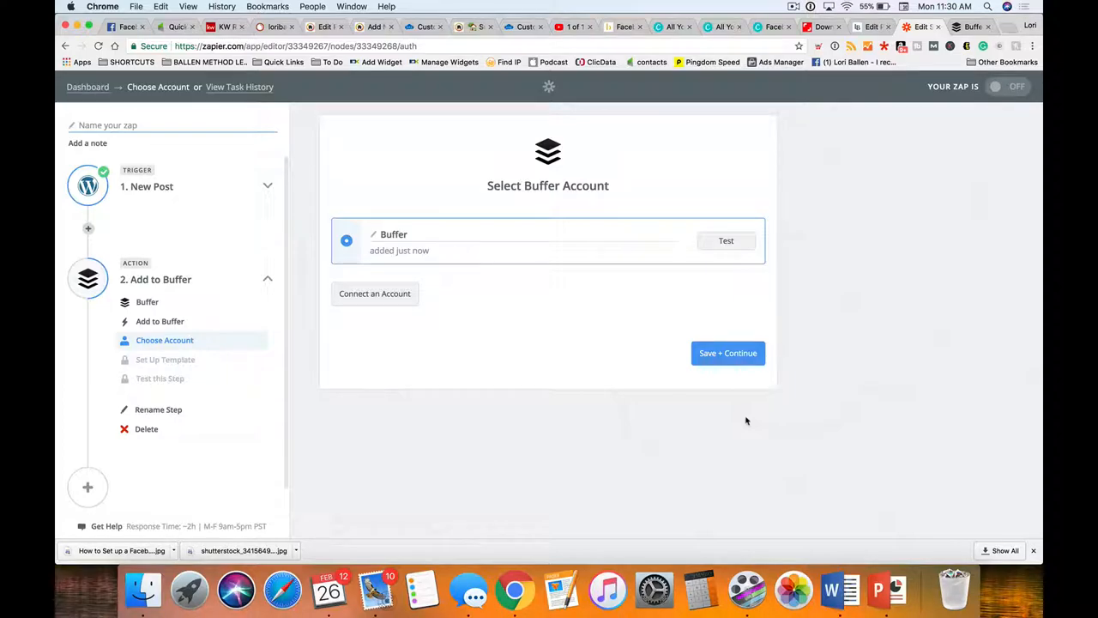
pyautogui.click(726, 240)
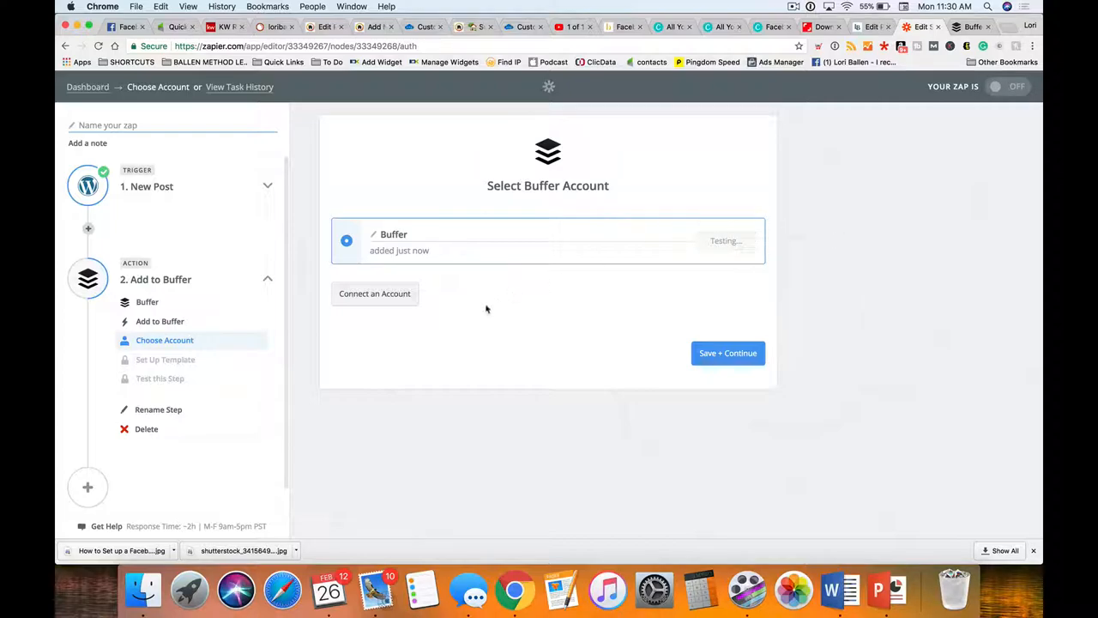
pyautogui.moveTo(737, 203)
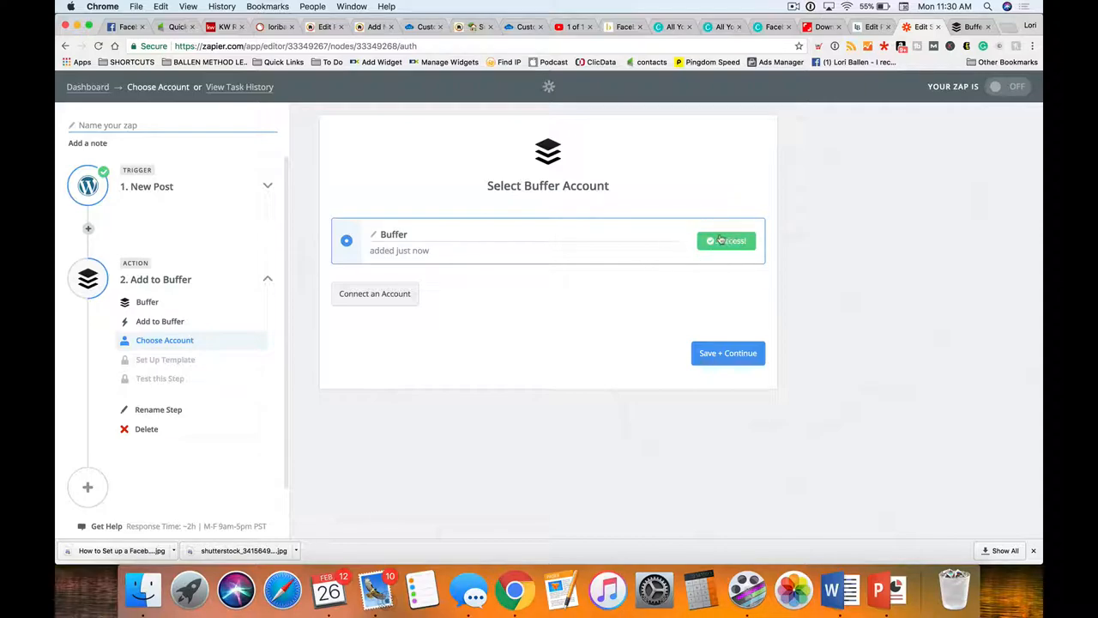
pyautogui.click(727, 353)
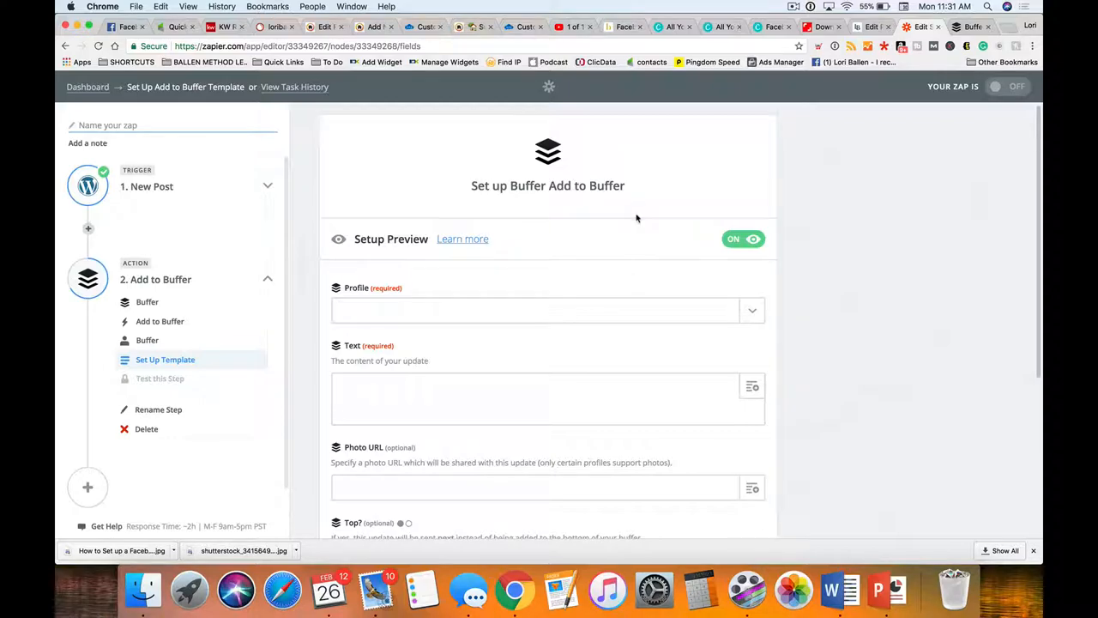
pyautogui.scroll(-3)
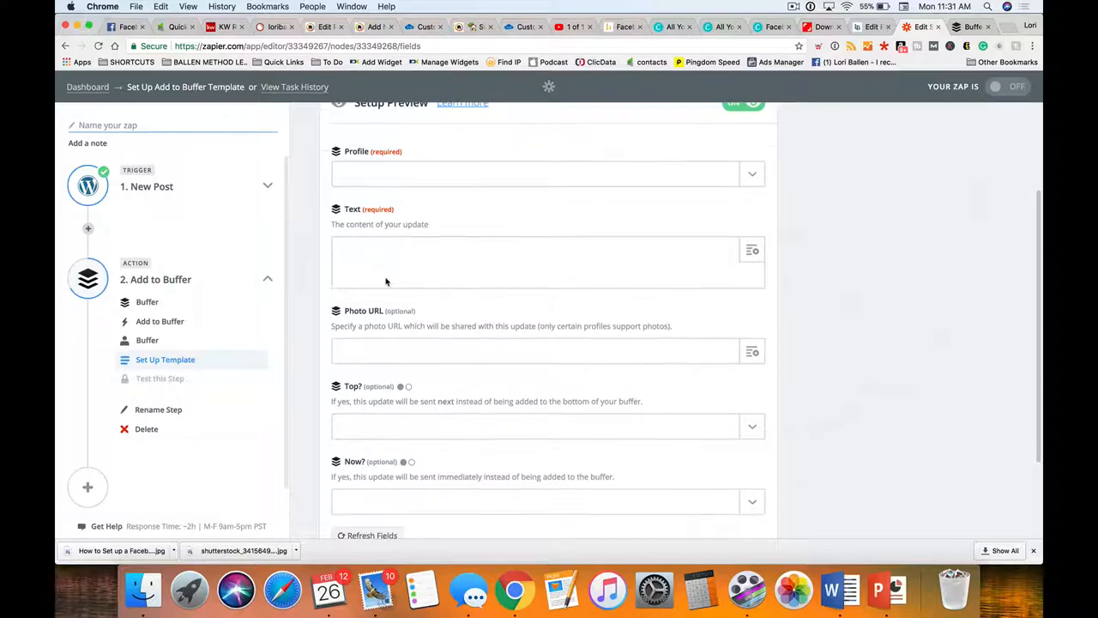
pyautogui.scroll(3)
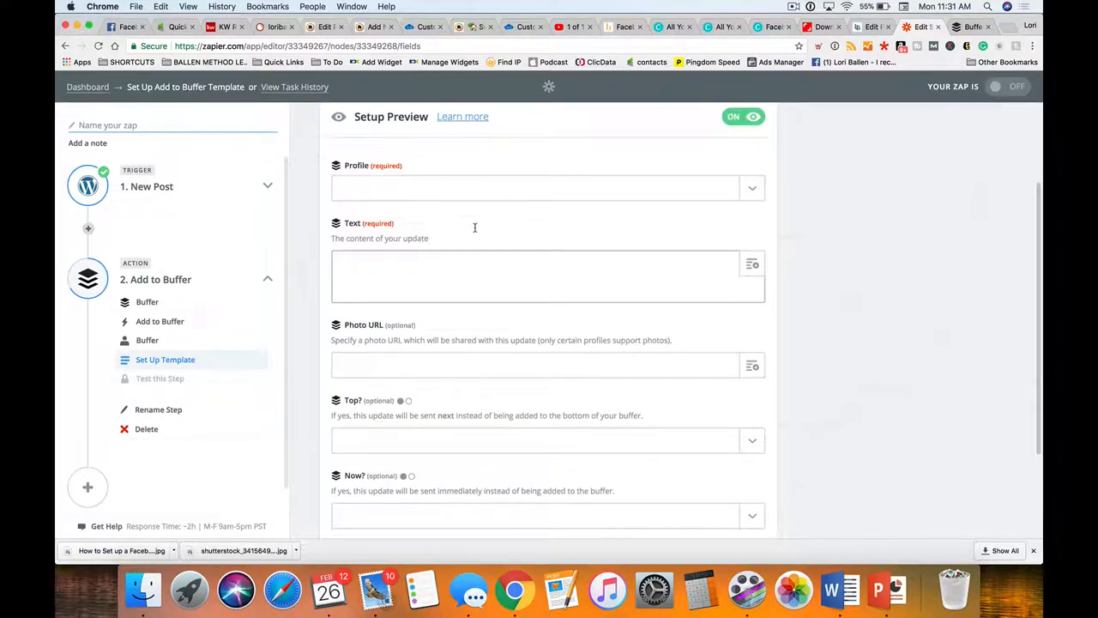
pyautogui.click(540, 187)
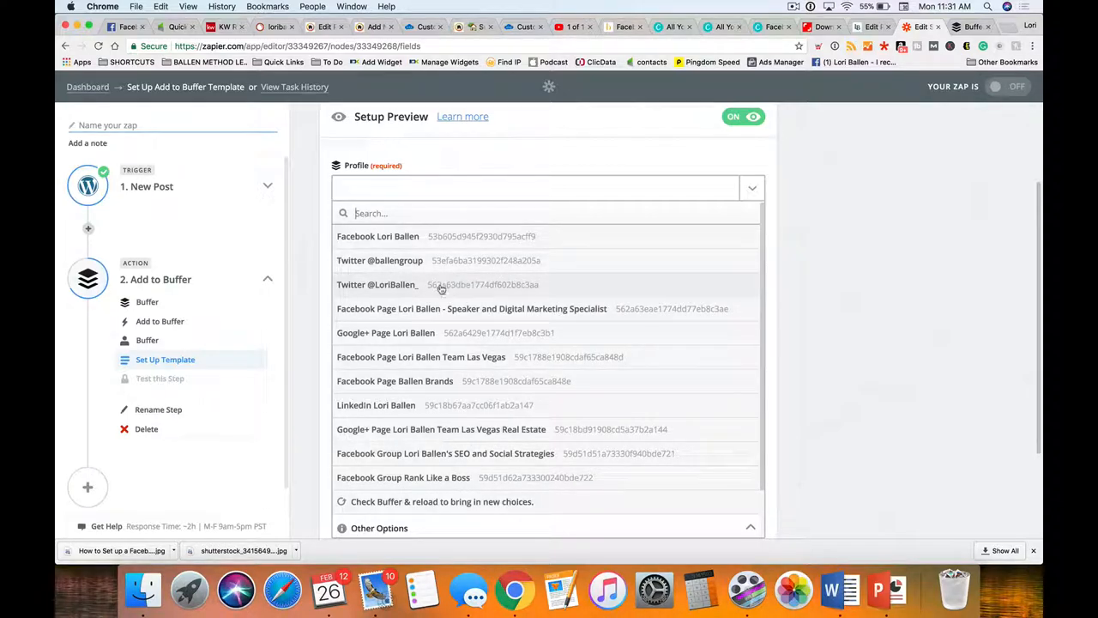
pyautogui.click(376, 285)
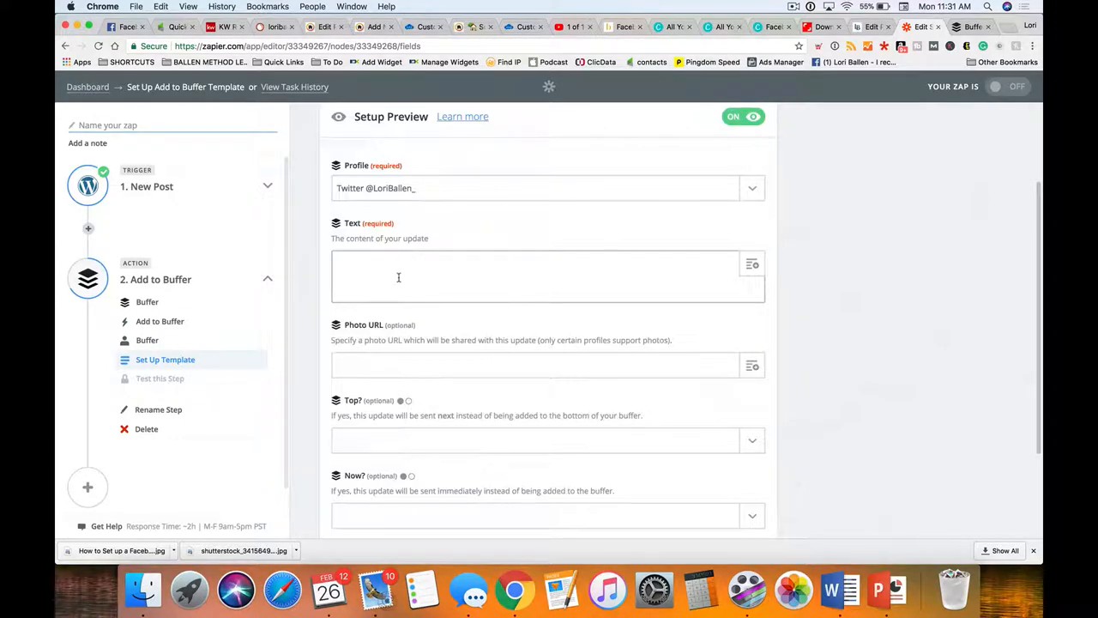
pyautogui.scroll(-3)
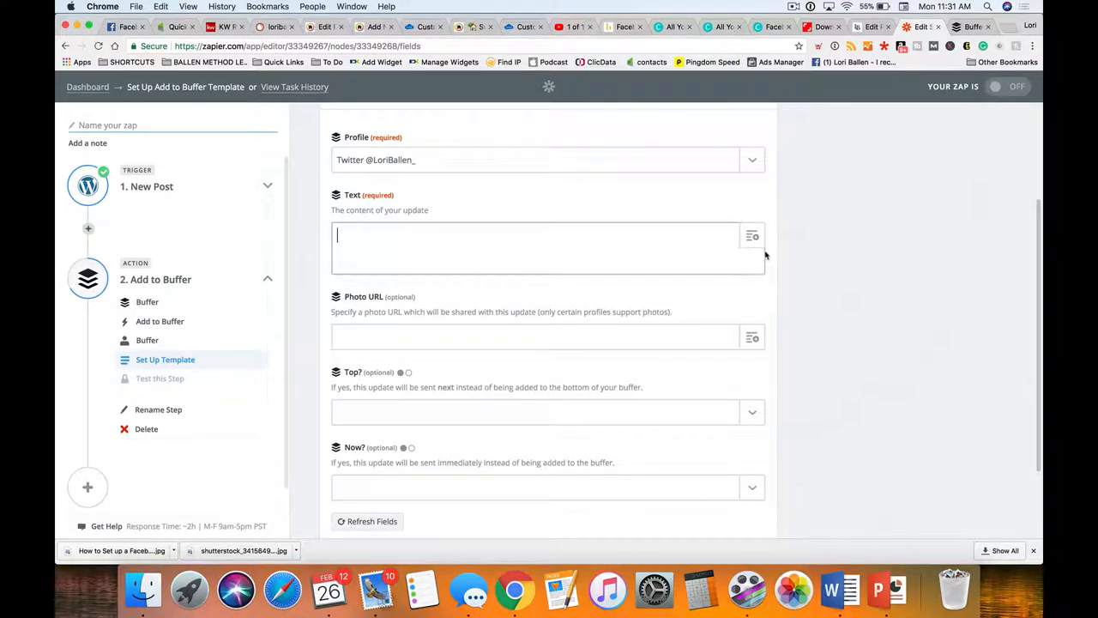
pyautogui.moveTo(751, 235)
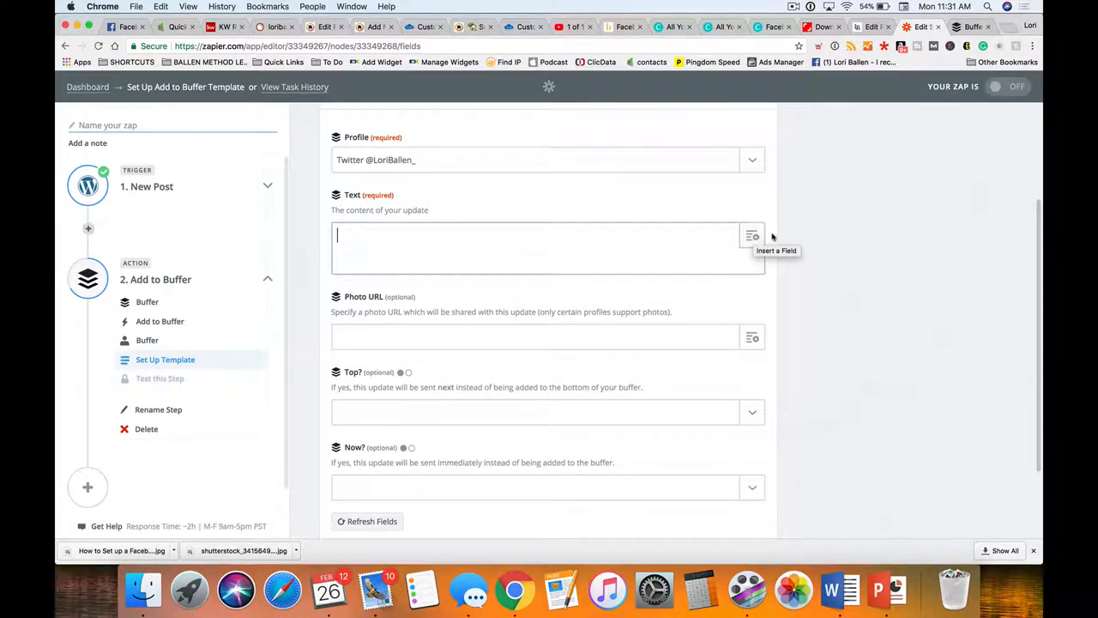
pyautogui.click(752, 237)
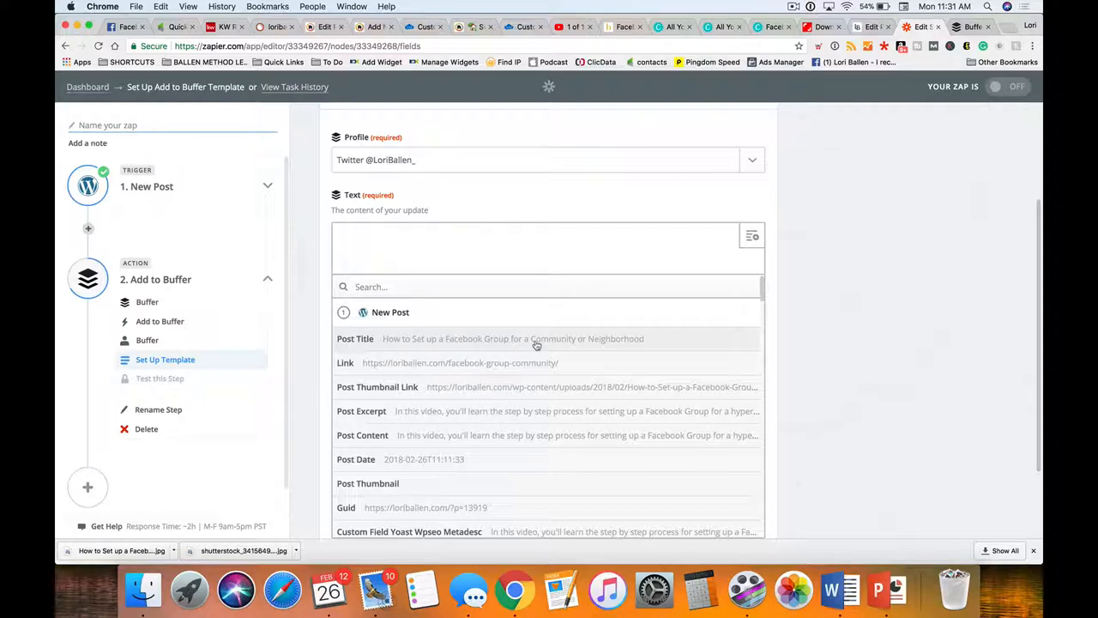
pyautogui.scroll(-3)
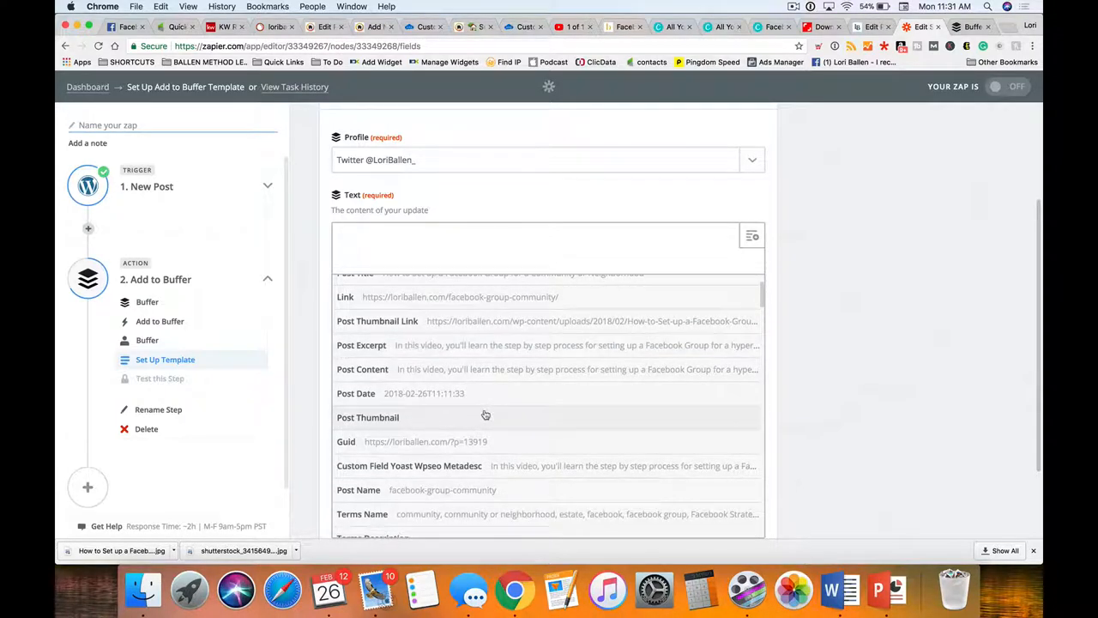
pyautogui.scroll(-3)
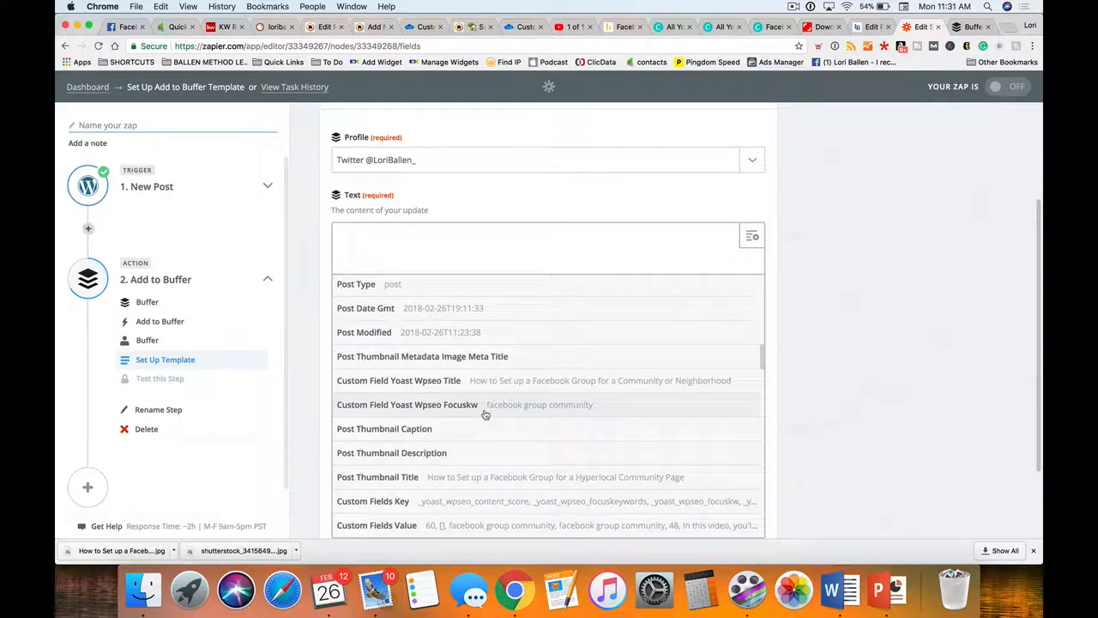
pyautogui.scroll(-3)
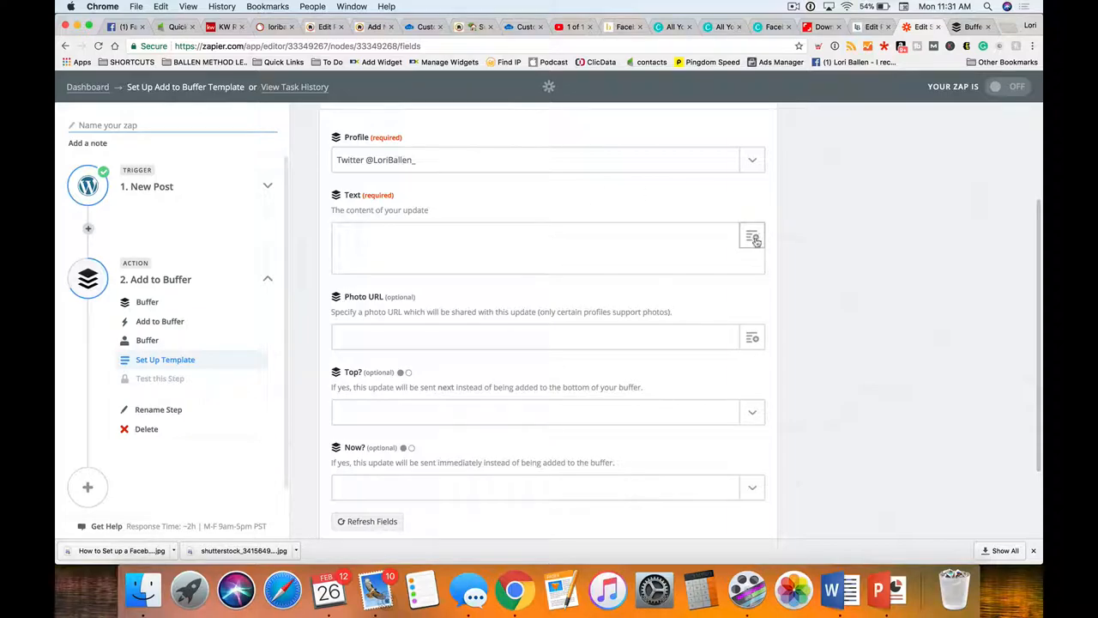
# Insert the Post Excerpt field into Text, followed by #SEO #ContentMarketing
pyautogui.click(752, 237)
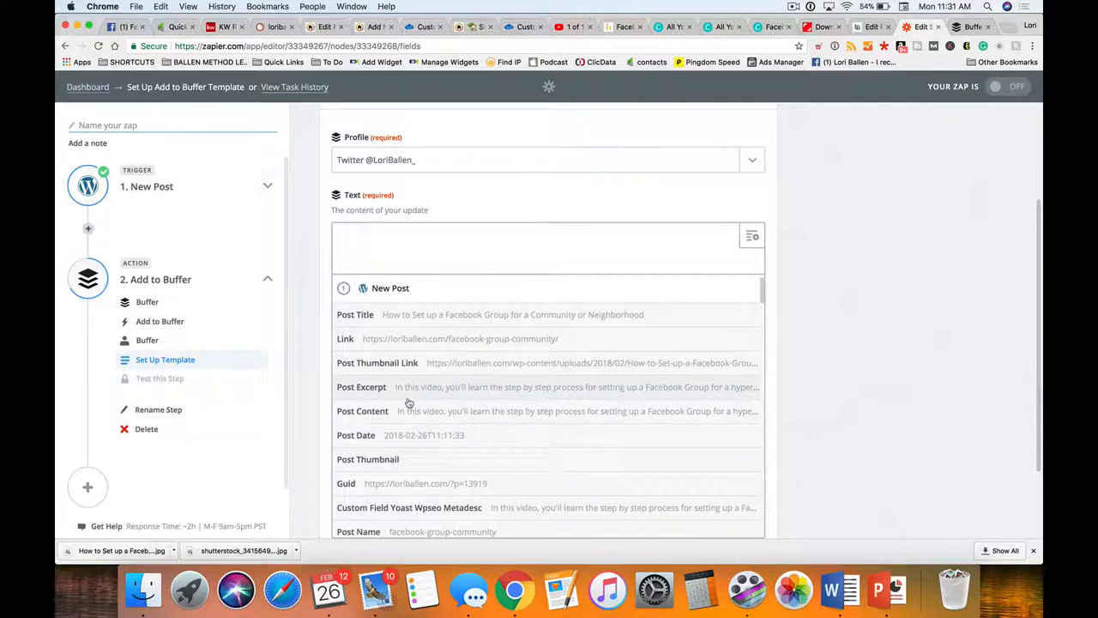
pyautogui.moveTo(532, 391)
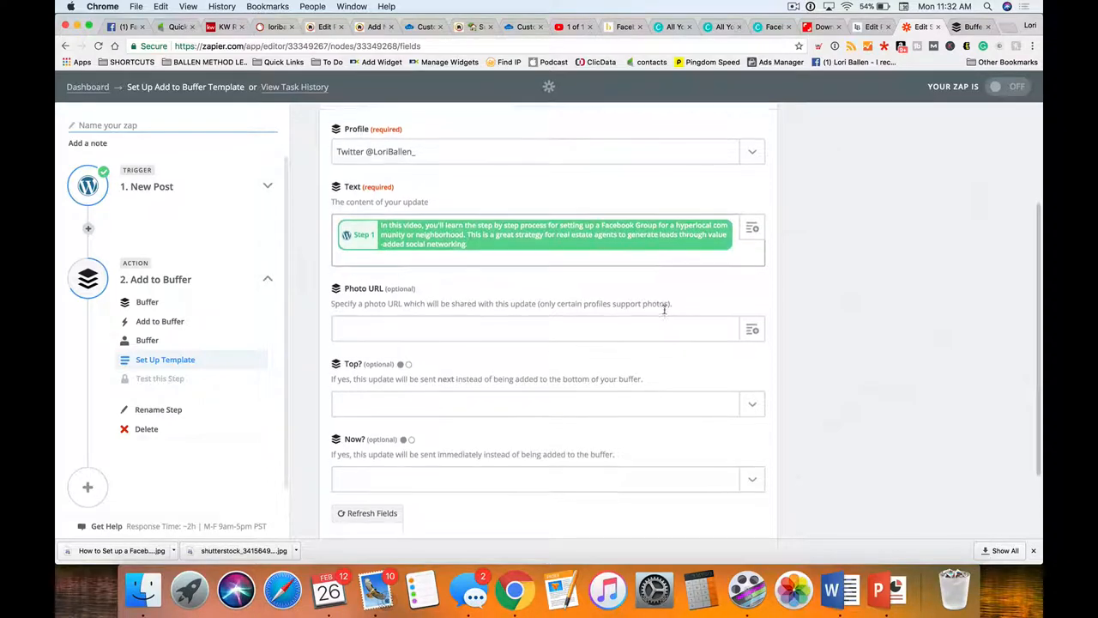
pyautogui.scroll(-3)
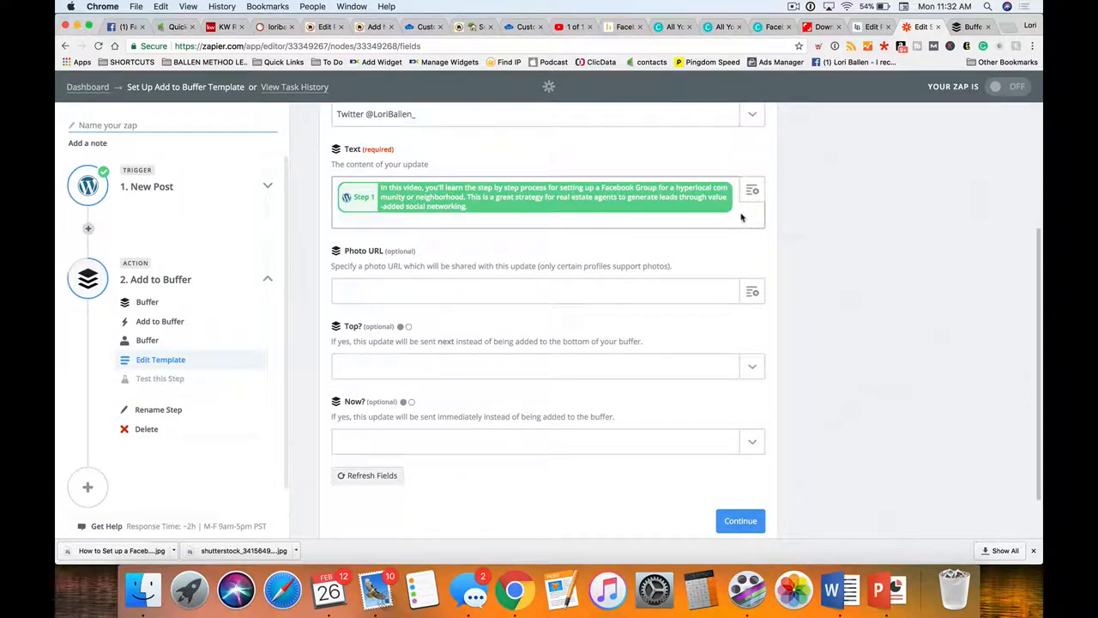
pyautogui.write('#las')
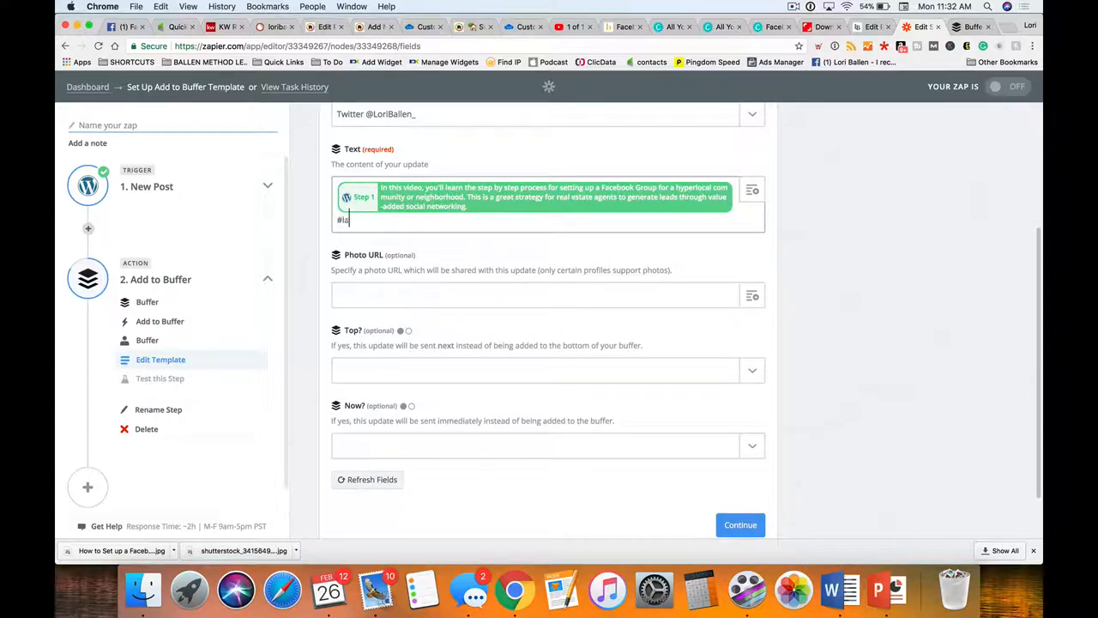
pyautogui.press('Backspace')
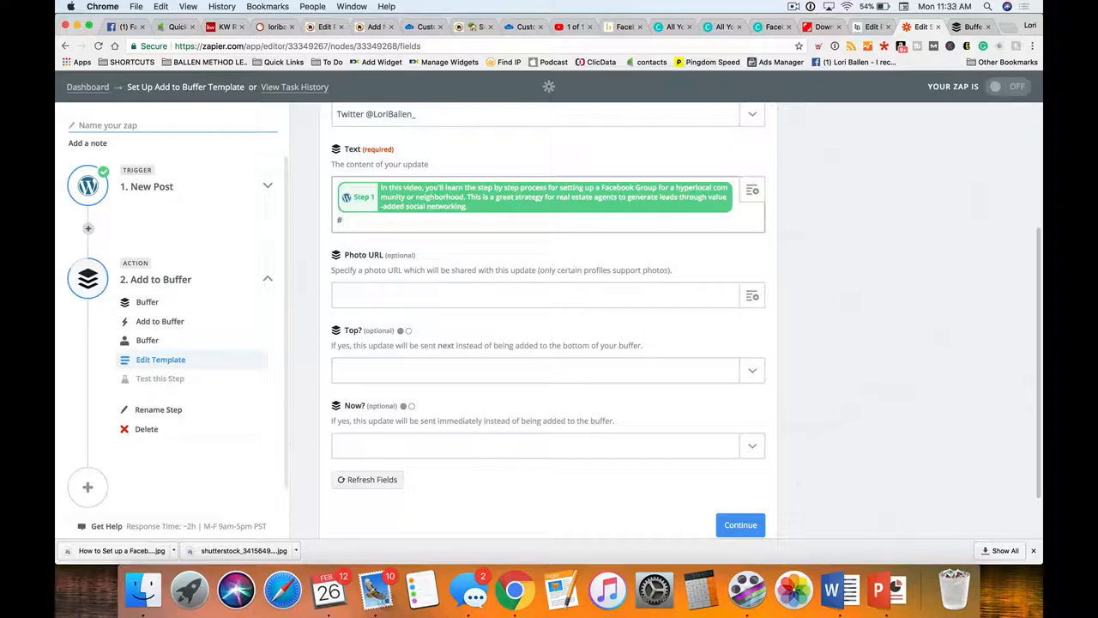
pyautogui.write('SEO #c')
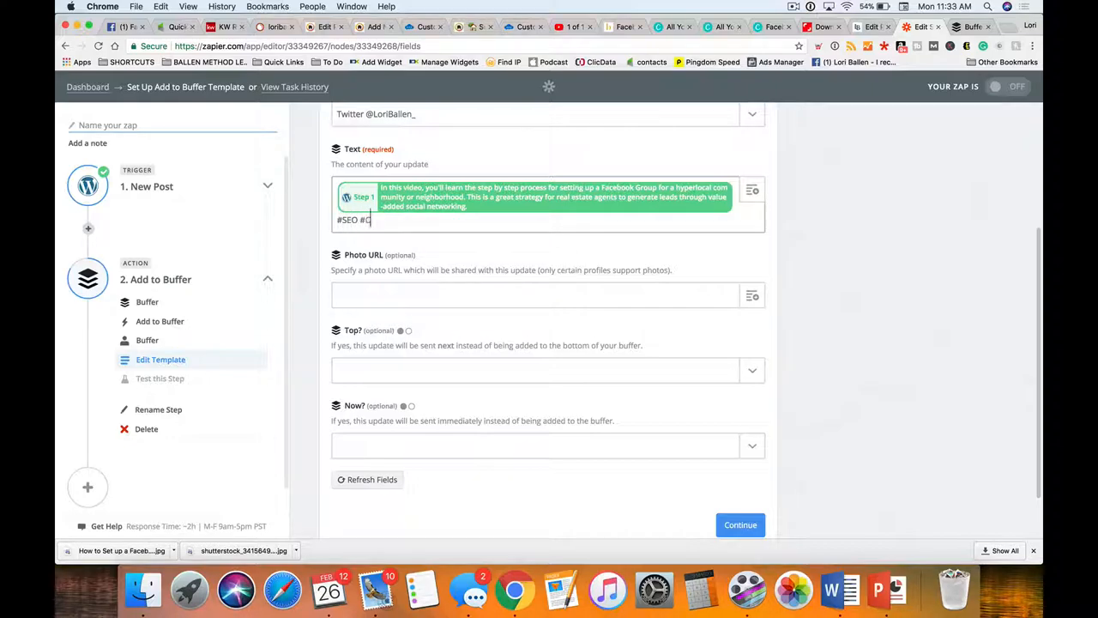
pyautogui.write('ontentMarketing')
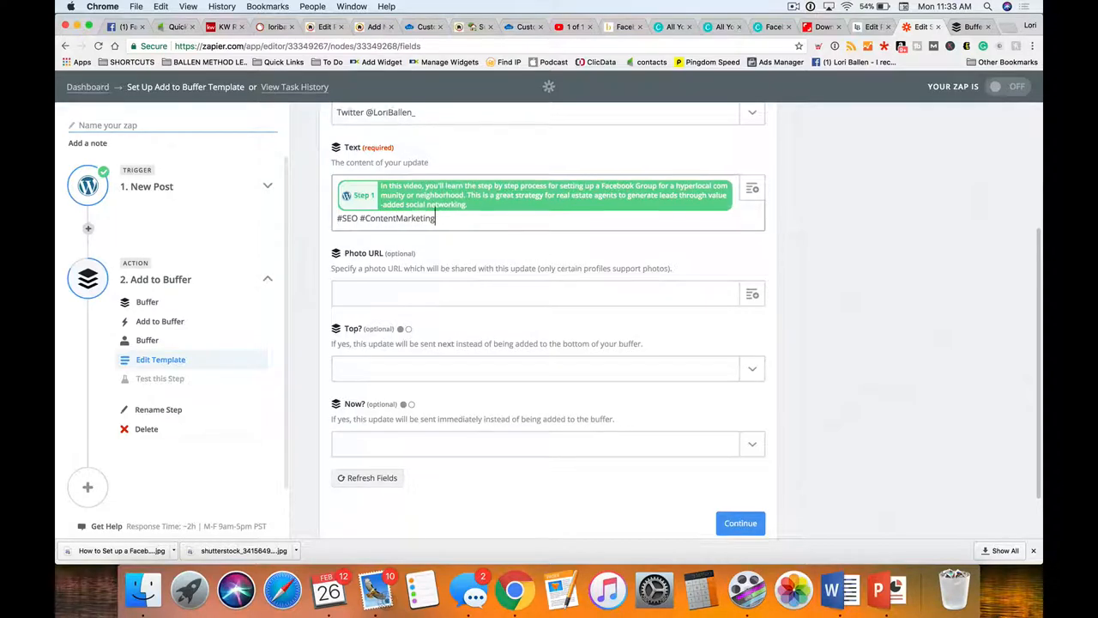
# Fill the Photo URL with the WordPress Post Thumbnail Link and glance at the Top options
pyautogui.scroll(-3)
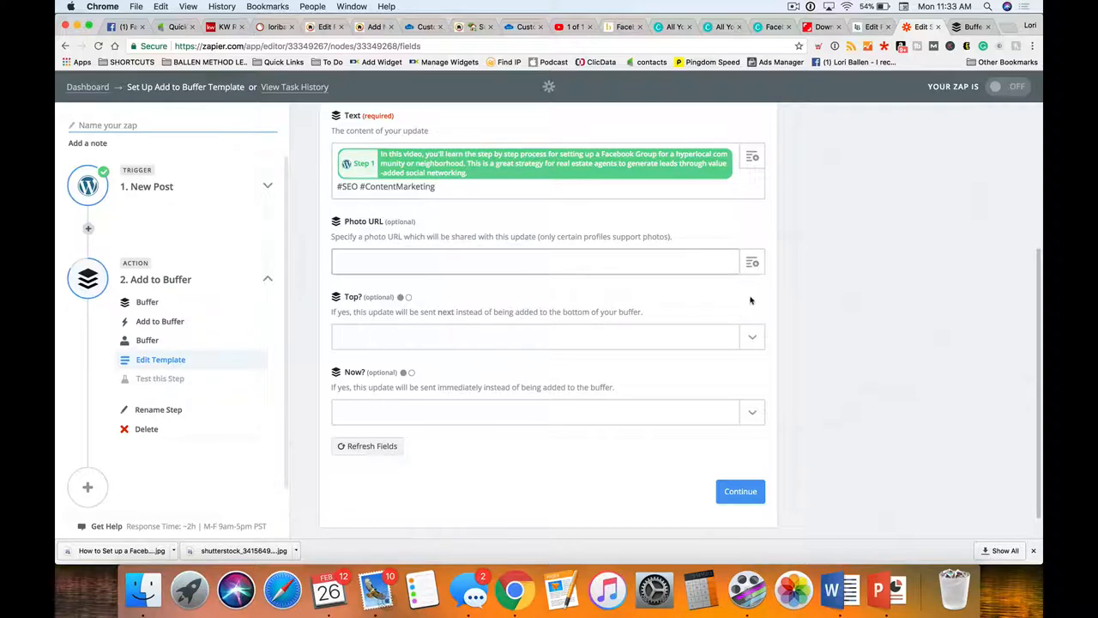
pyautogui.click(751, 261)
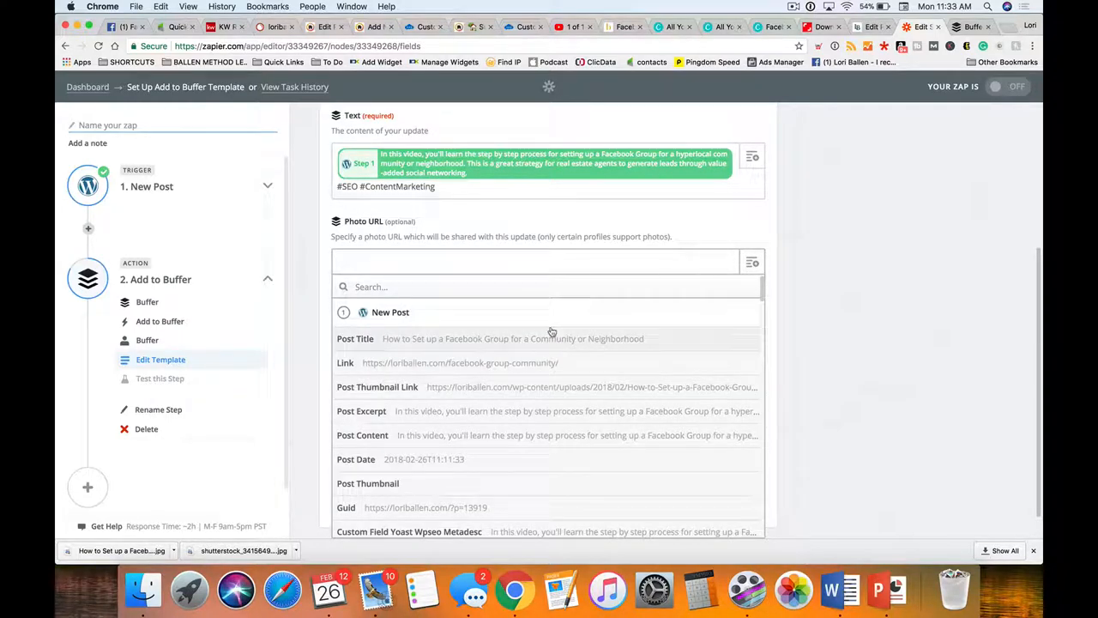
pyautogui.scroll(-3)
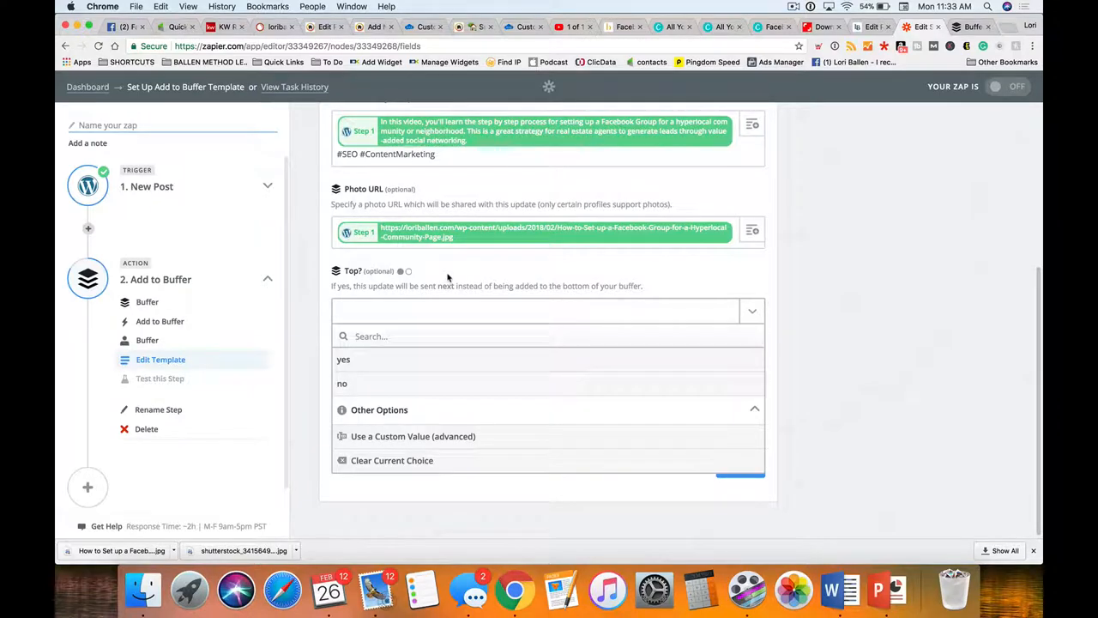
pyautogui.click(548, 310)
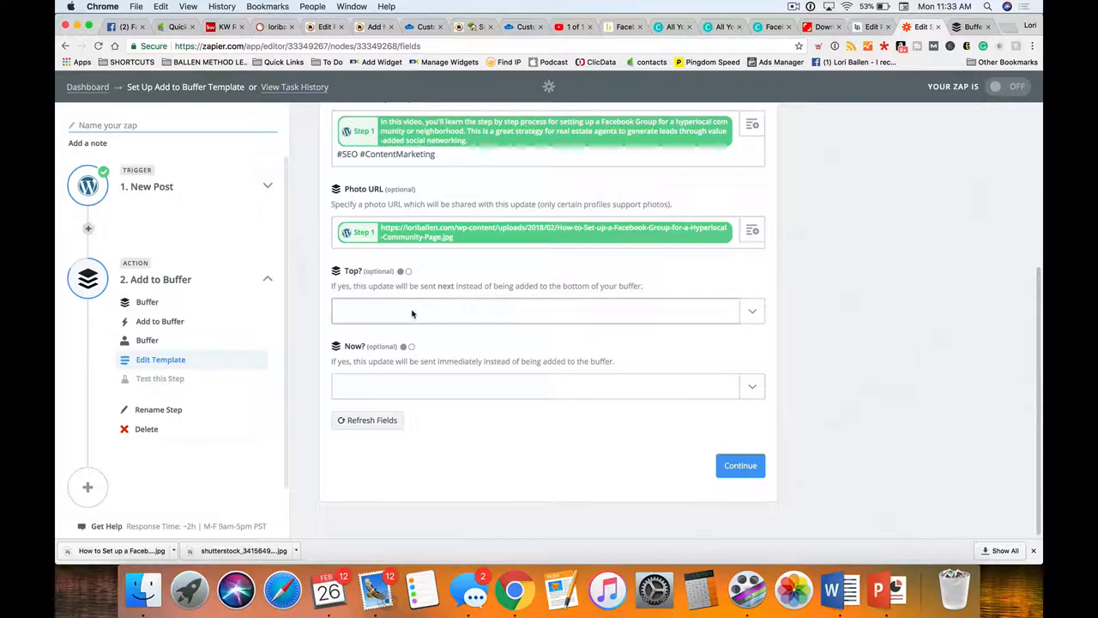
pyautogui.moveTo(398, 388)
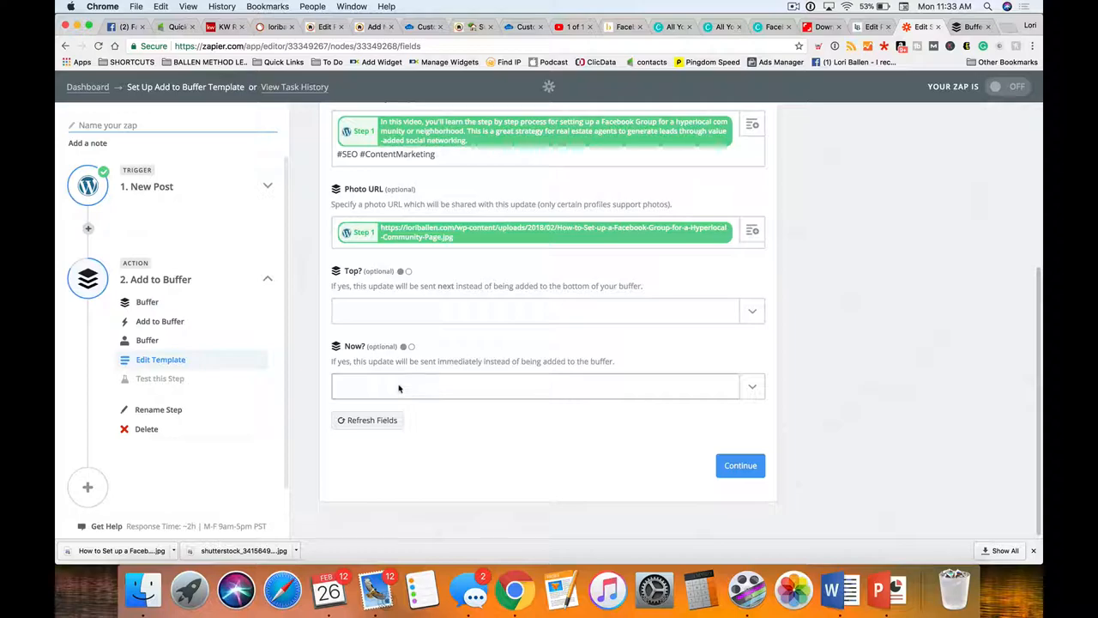
pyautogui.moveTo(482, 341)
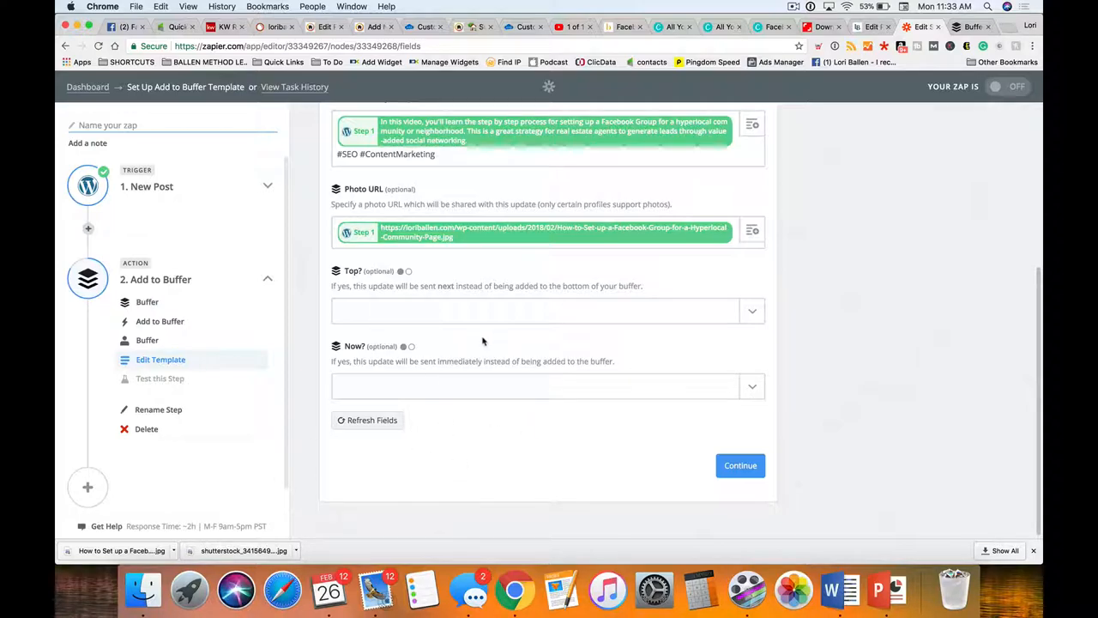
pyautogui.moveTo(398, 374)
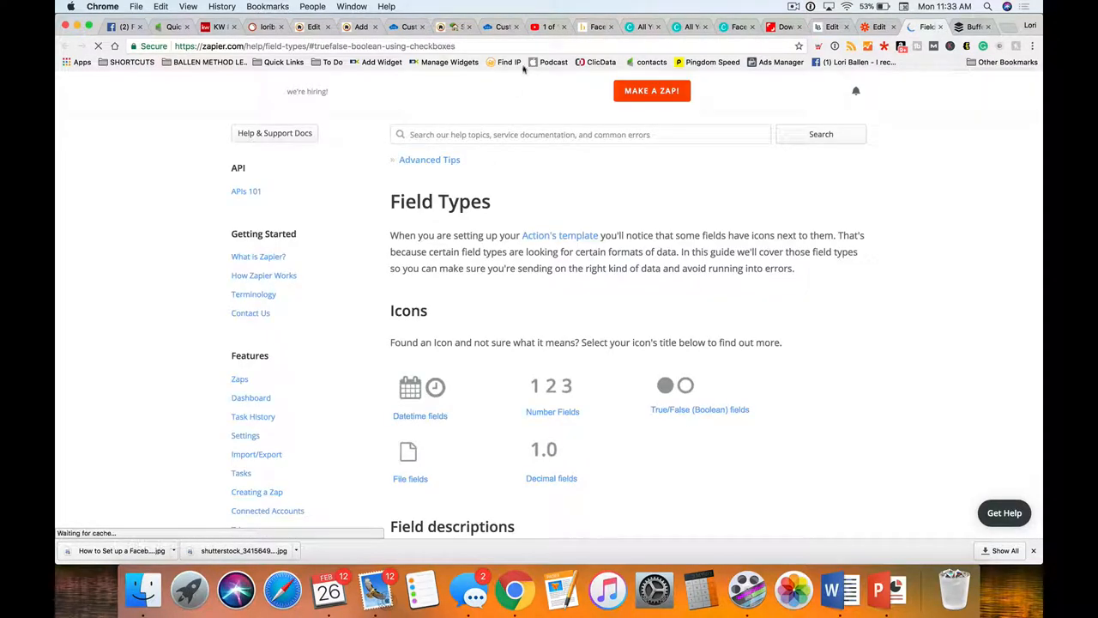
# Return from the help article to the Buffer template with Top's yes/no choices shown
pyautogui.click(924, 27)
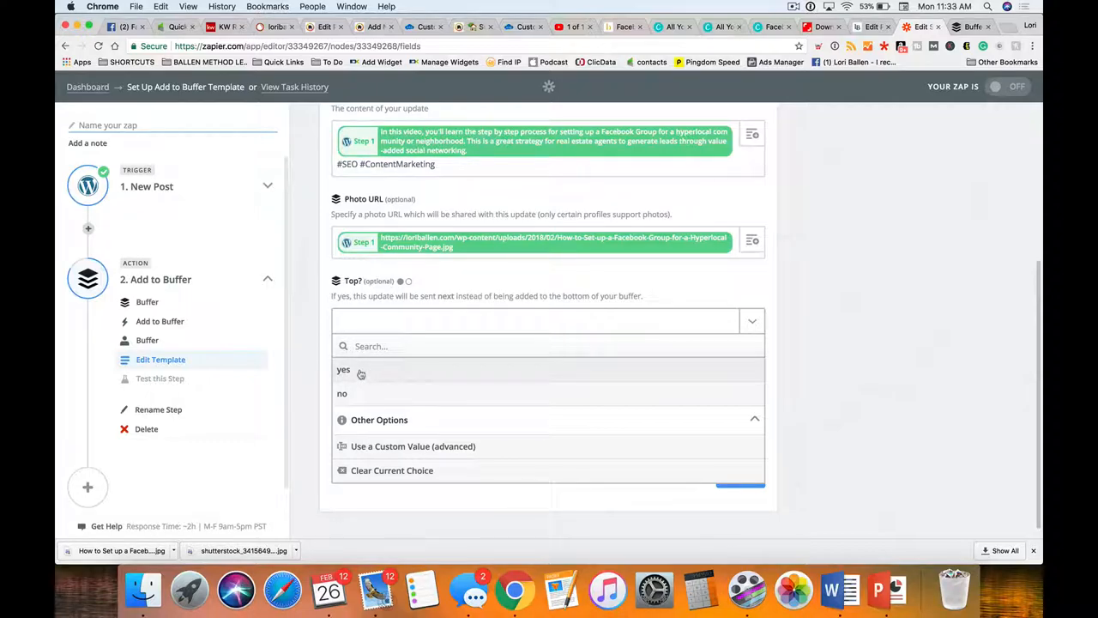
# Set Top to yes and Now to no, then continue to testing
pyautogui.click(344, 369)
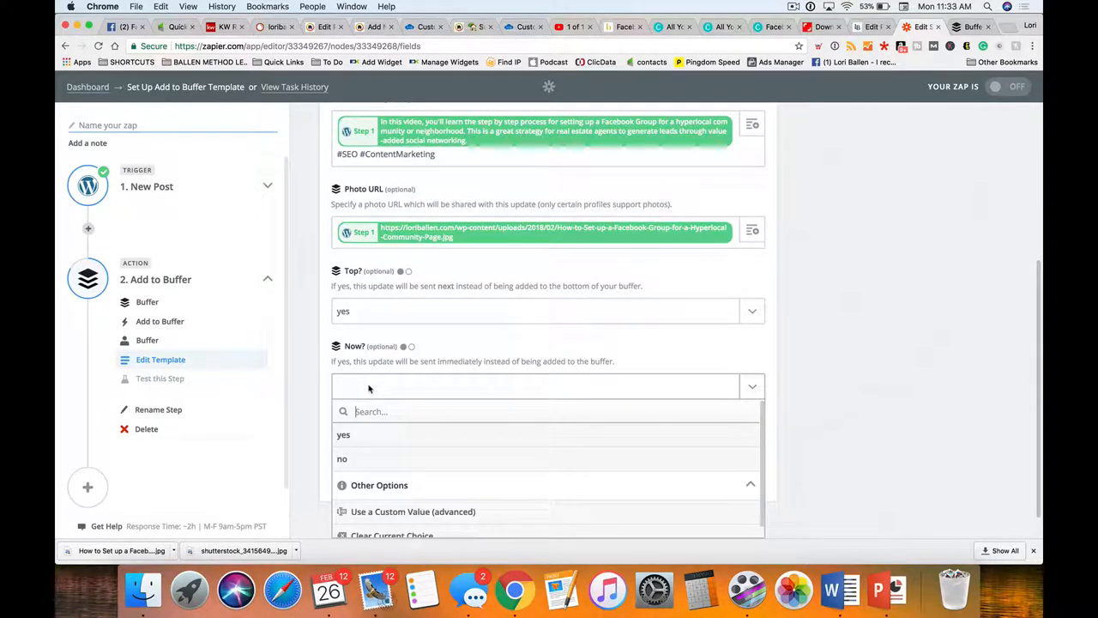
pyautogui.click(342, 458)
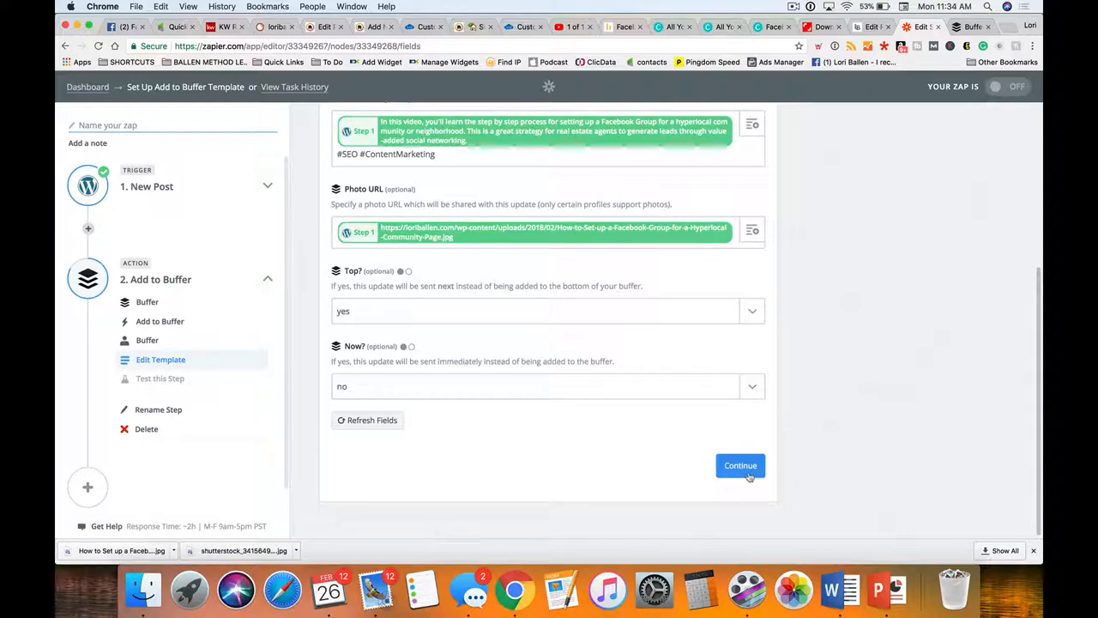
pyautogui.click(740, 465)
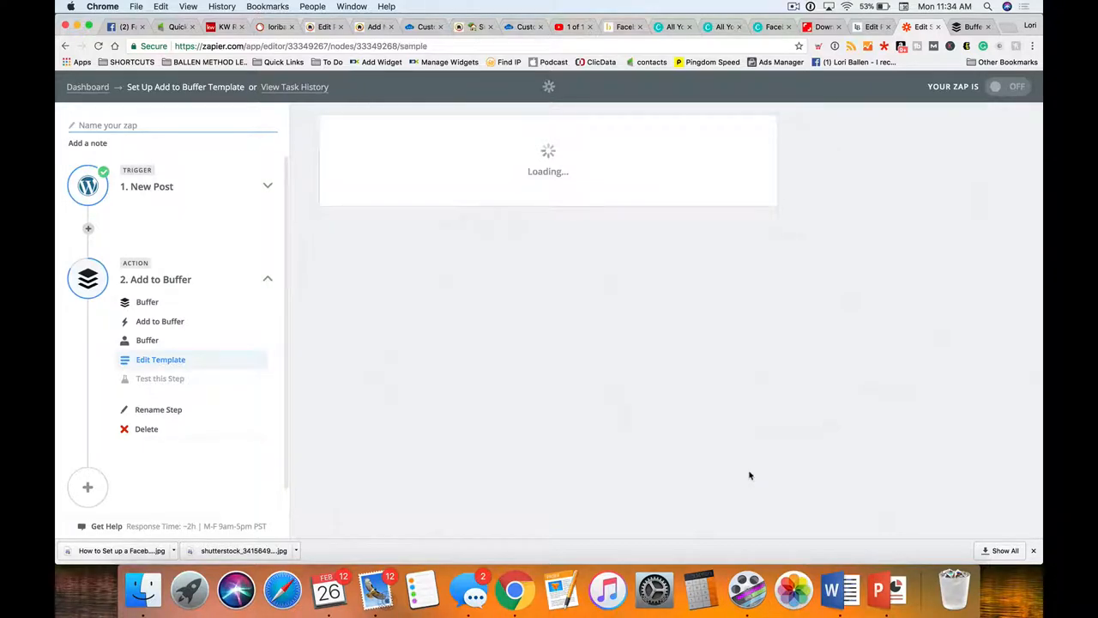
# Send the sample update as a test to Buffer and confirm it succeeds
pyautogui.click(159, 379)
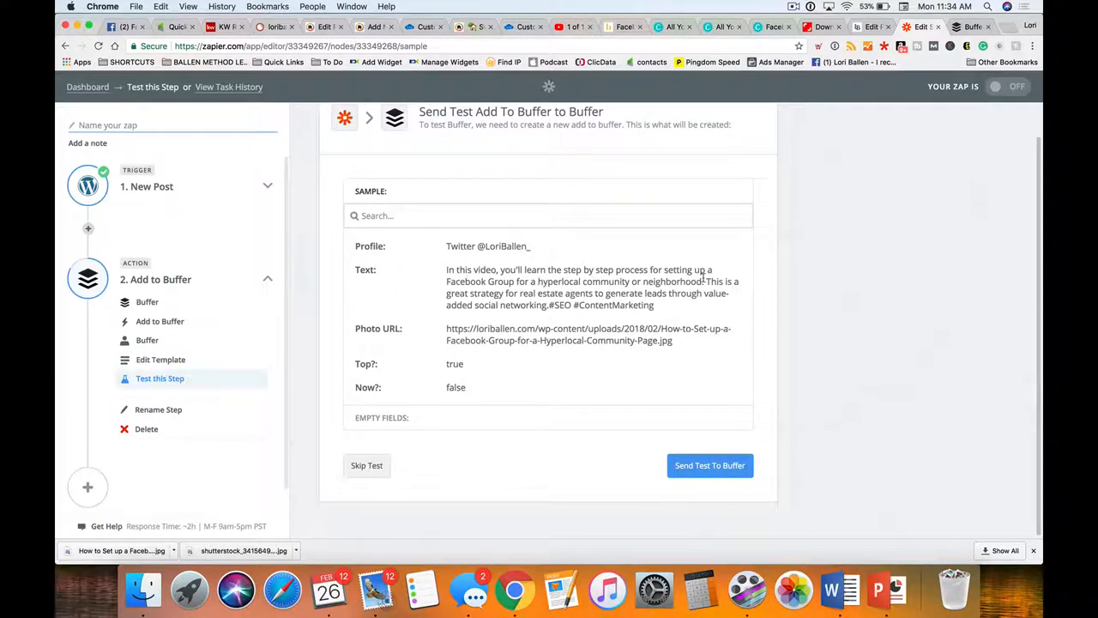
pyautogui.moveTo(521, 283)
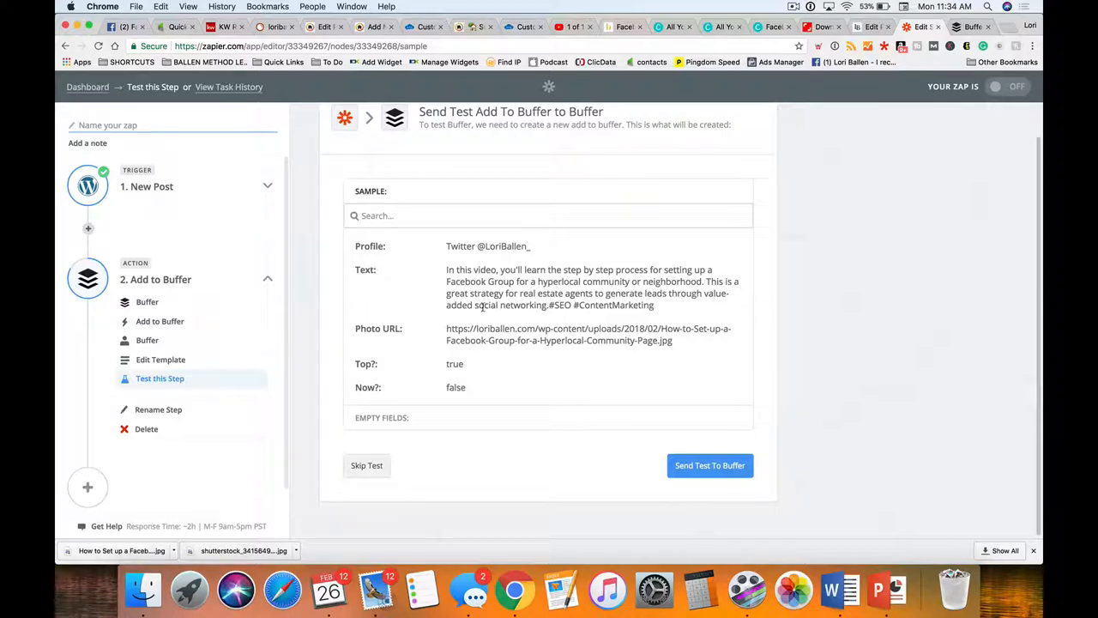
pyautogui.moveTo(734, 306)
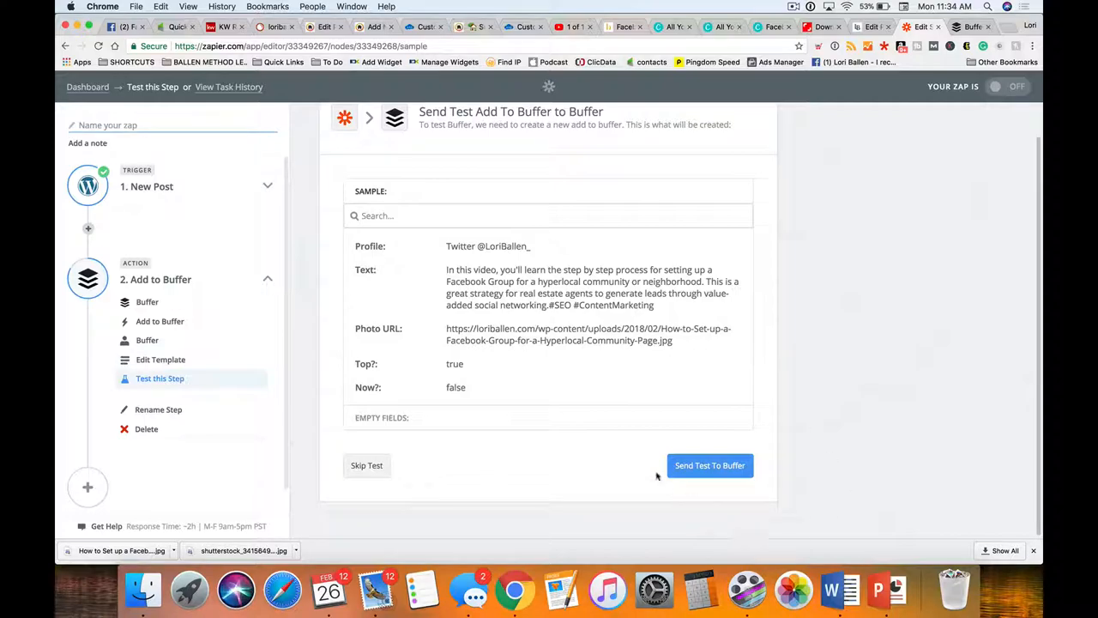
pyautogui.moveTo(724, 384)
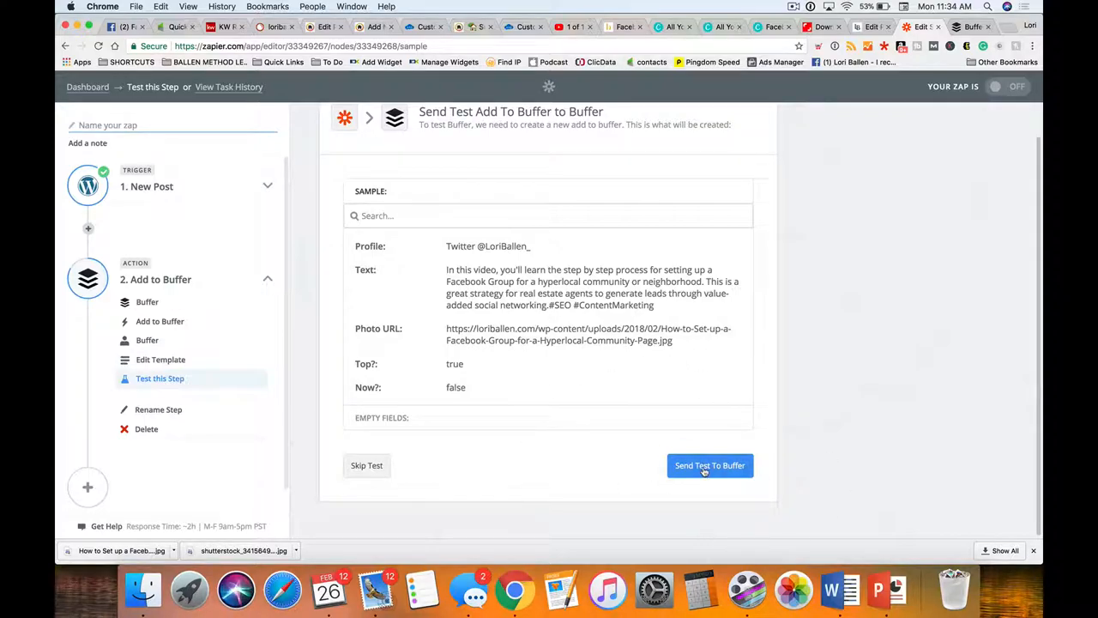
pyautogui.click(710, 465)
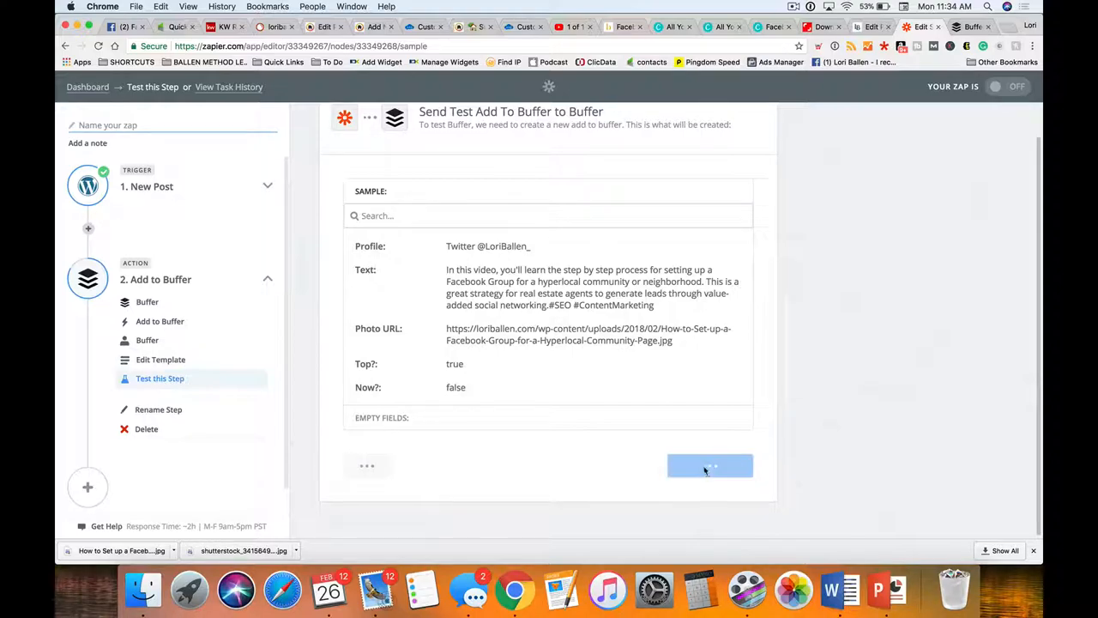
pyautogui.click(710, 465)
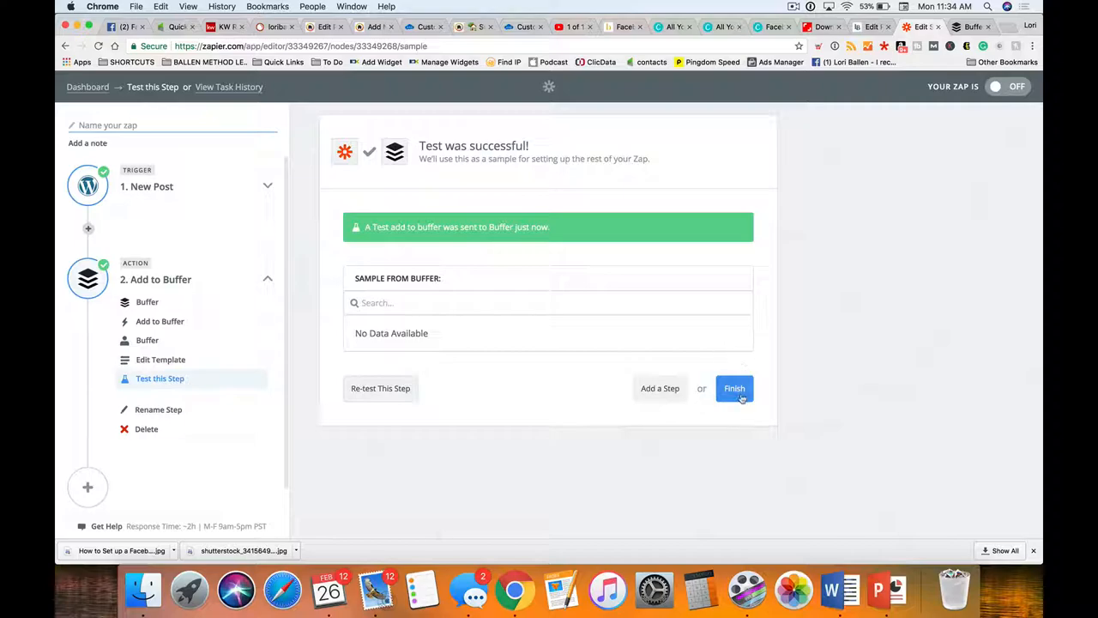
# Finish the Buffer step and view the LoriBallen_ Twitter queue showing the new test post
pyautogui.click(734, 387)
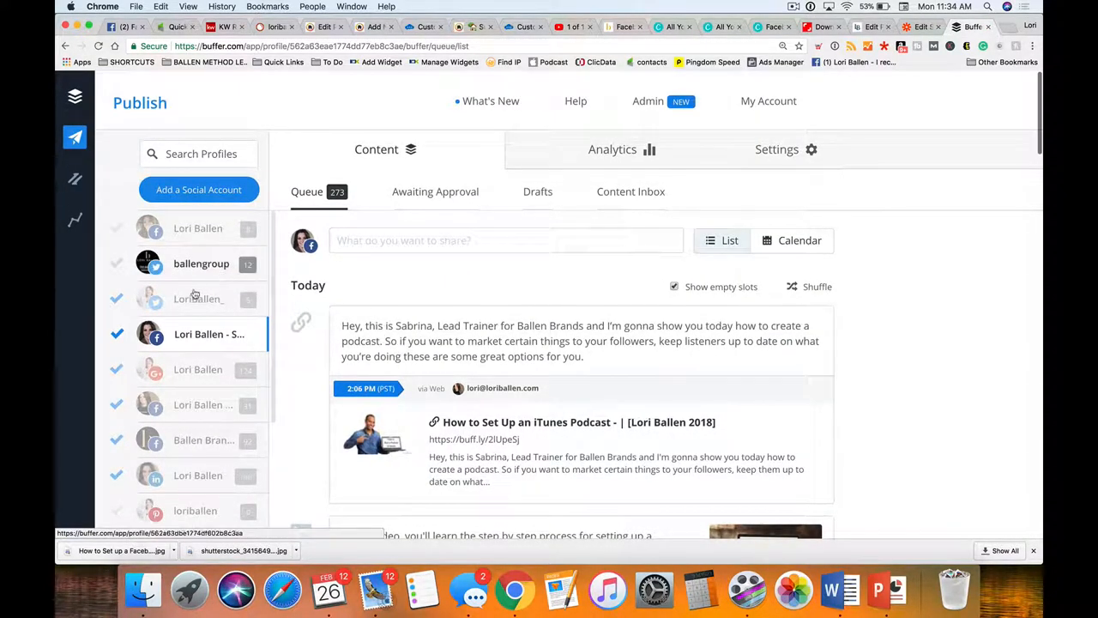
pyautogui.click(199, 298)
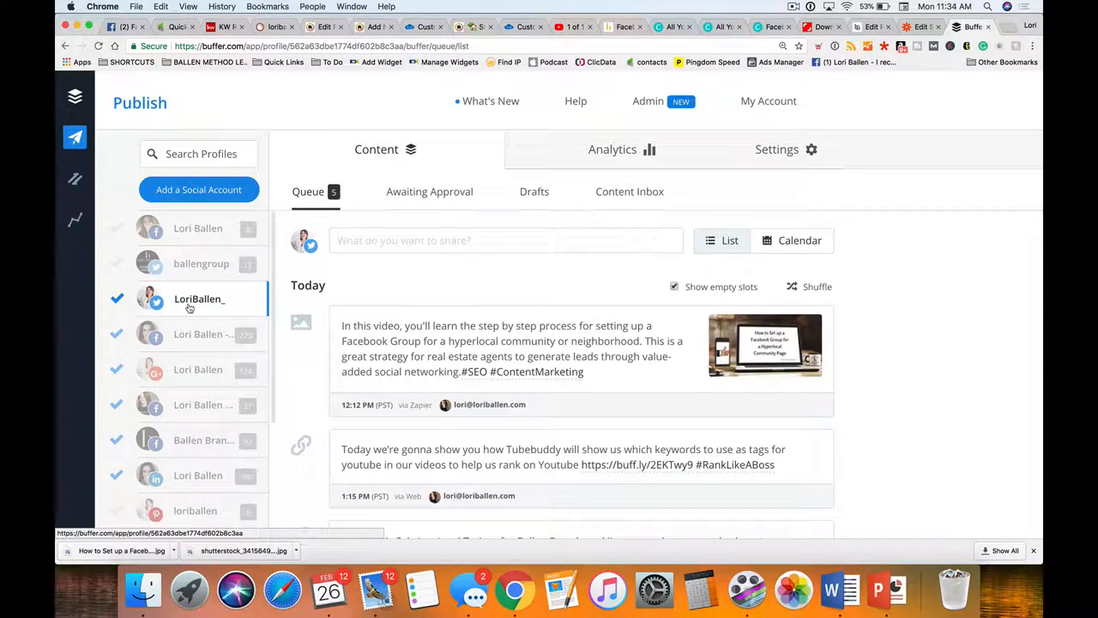
pyautogui.scroll(-3)
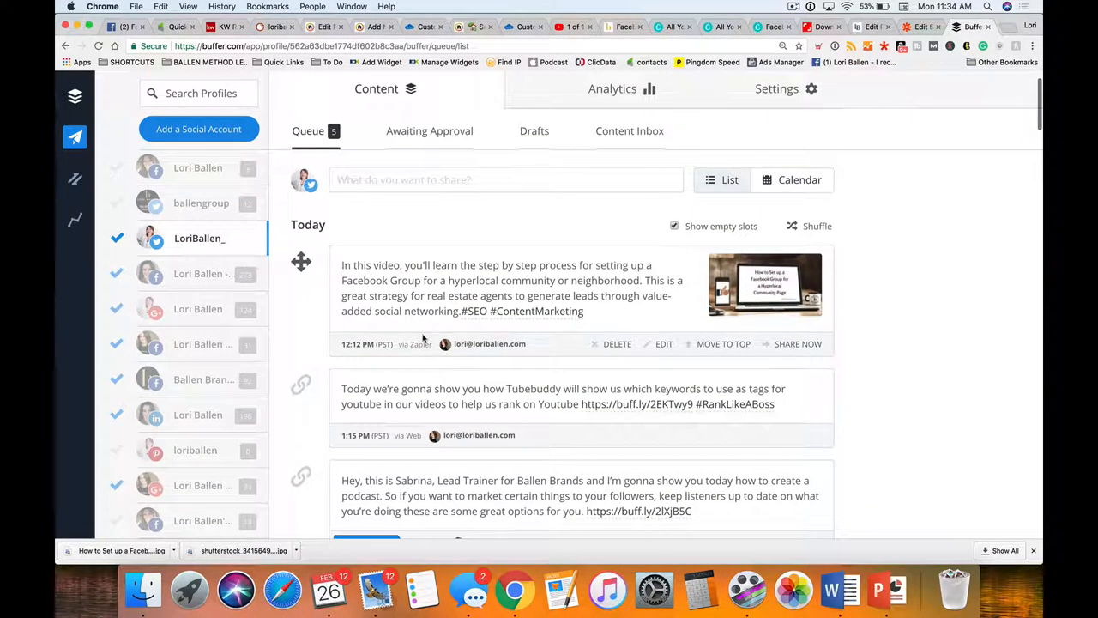